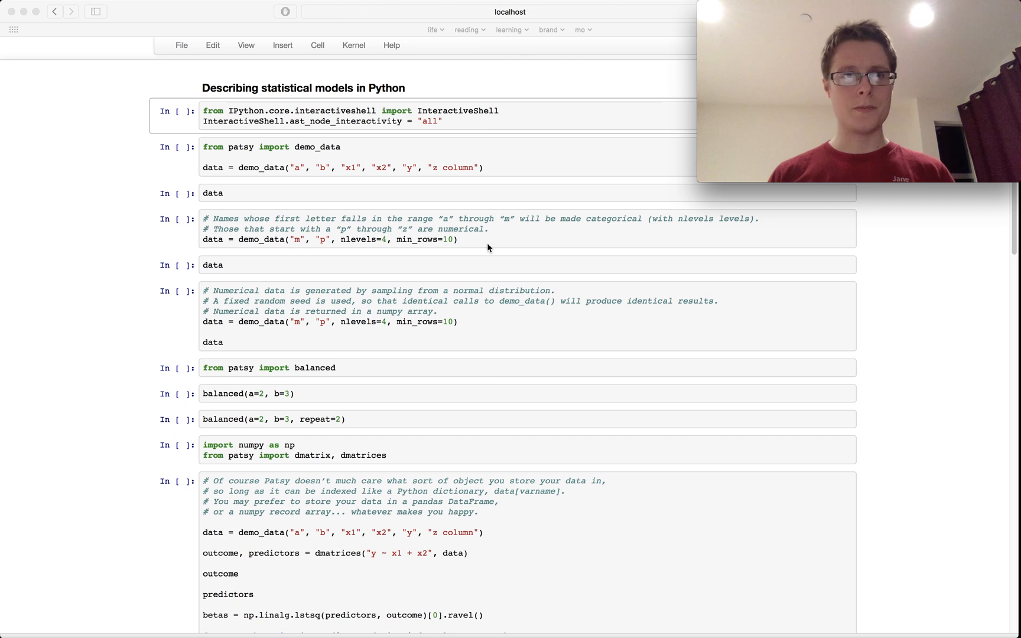
Run cells In[1] through In[5], producing demo_data outputs for a/b/x1/x2/y/z and m/p.
click(484, 121)
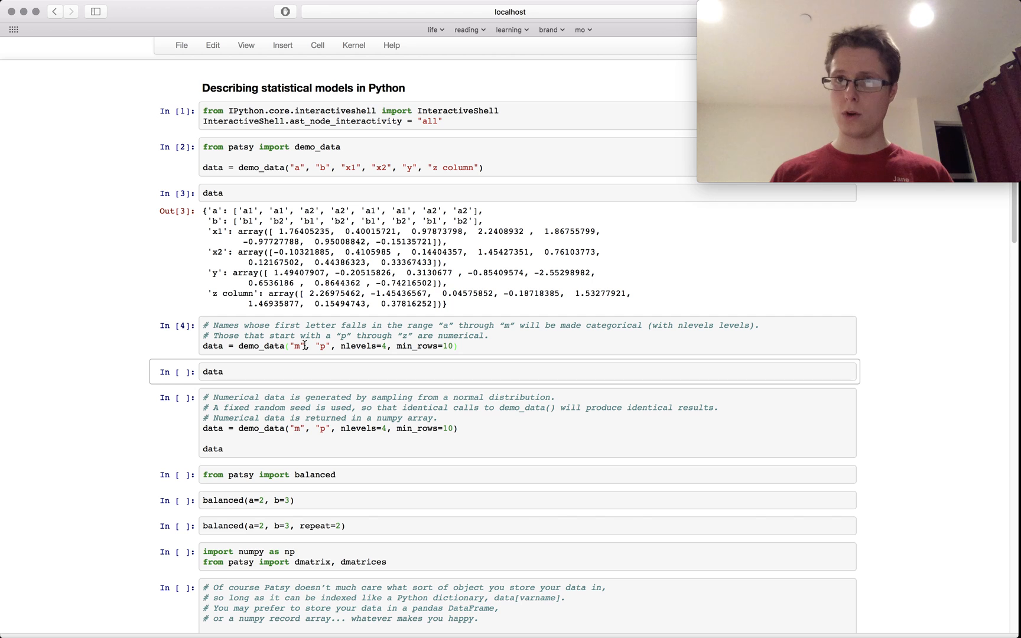
click(301, 371)
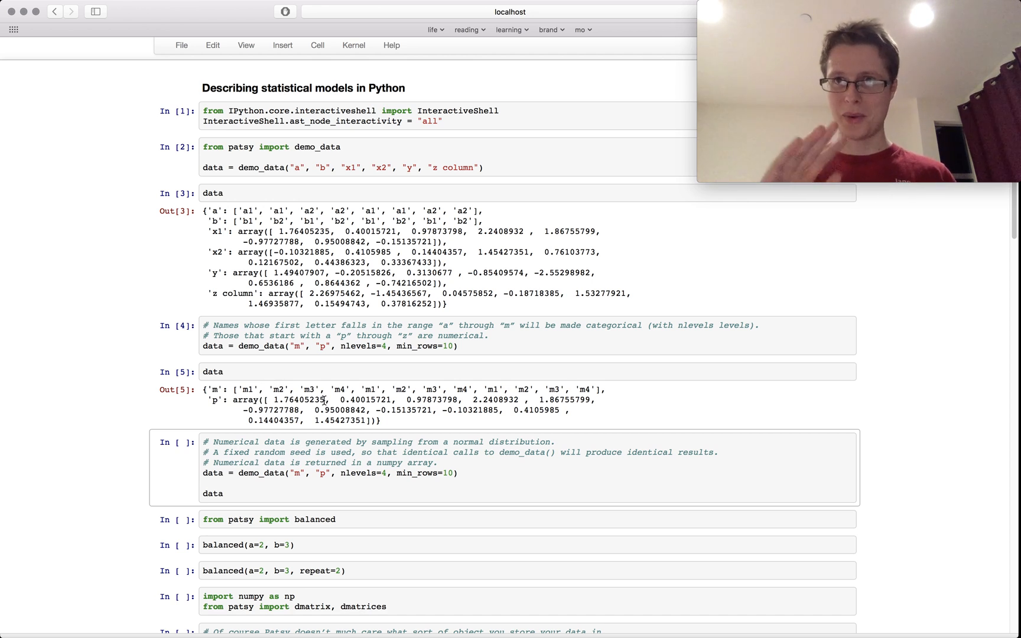
Run the seeded numerical-data cell so its output repeats the same m and p values.
scroll(down, 3)
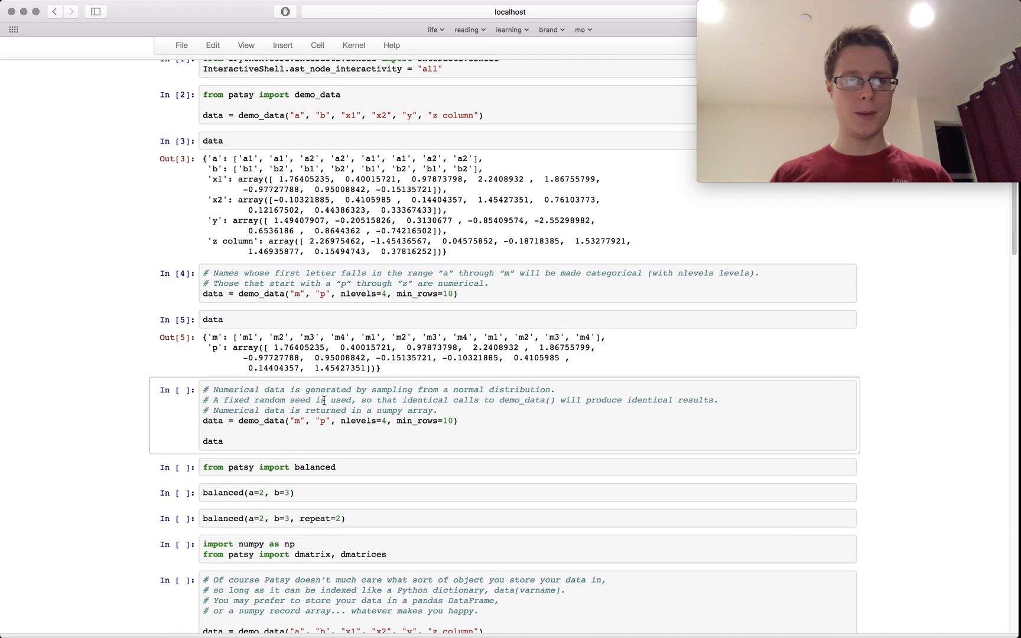
click(274, 441)
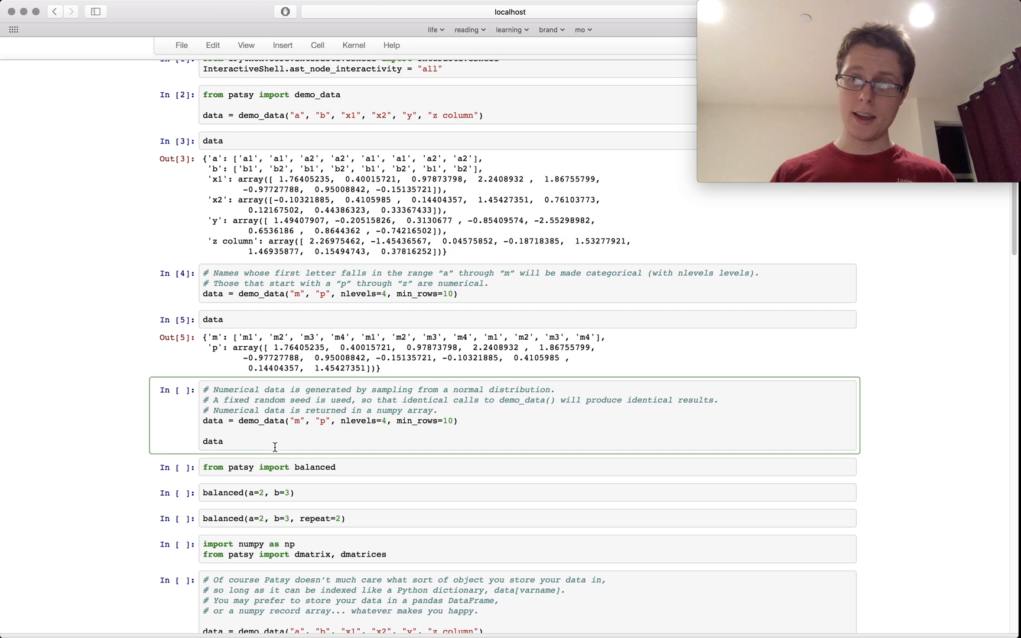
key(shift+Return)
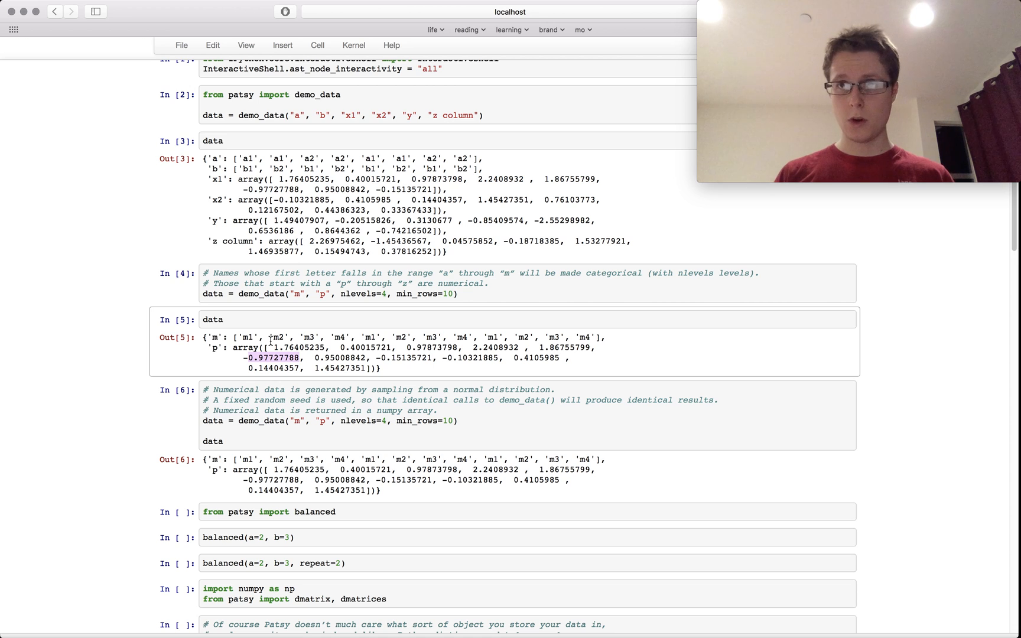
scroll(down, 3)
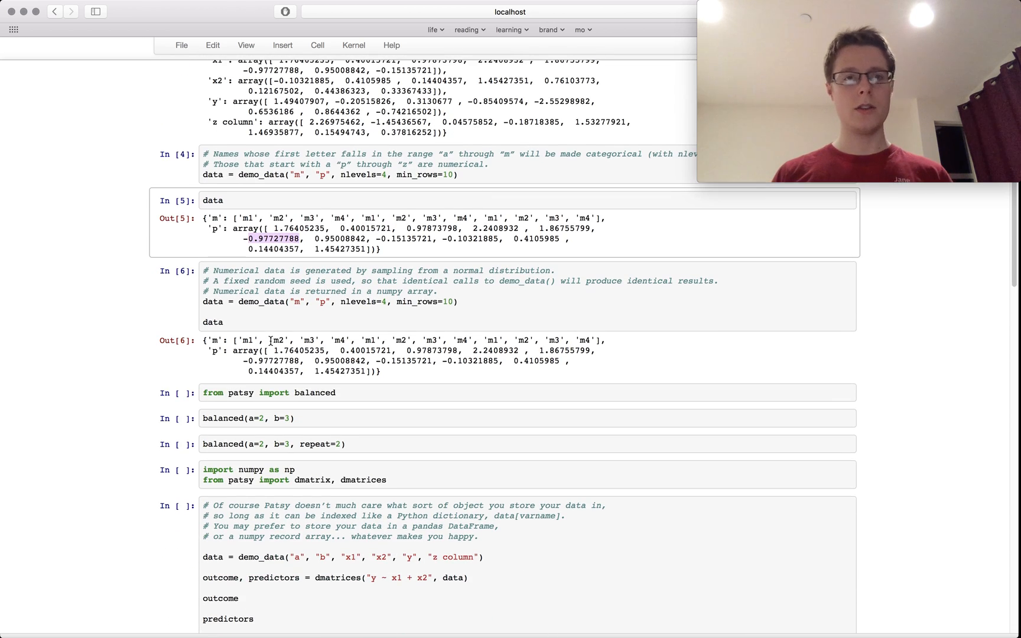
Run the balanced import cell and both balanced() calls listing a/b level combinations.
click(356, 392)
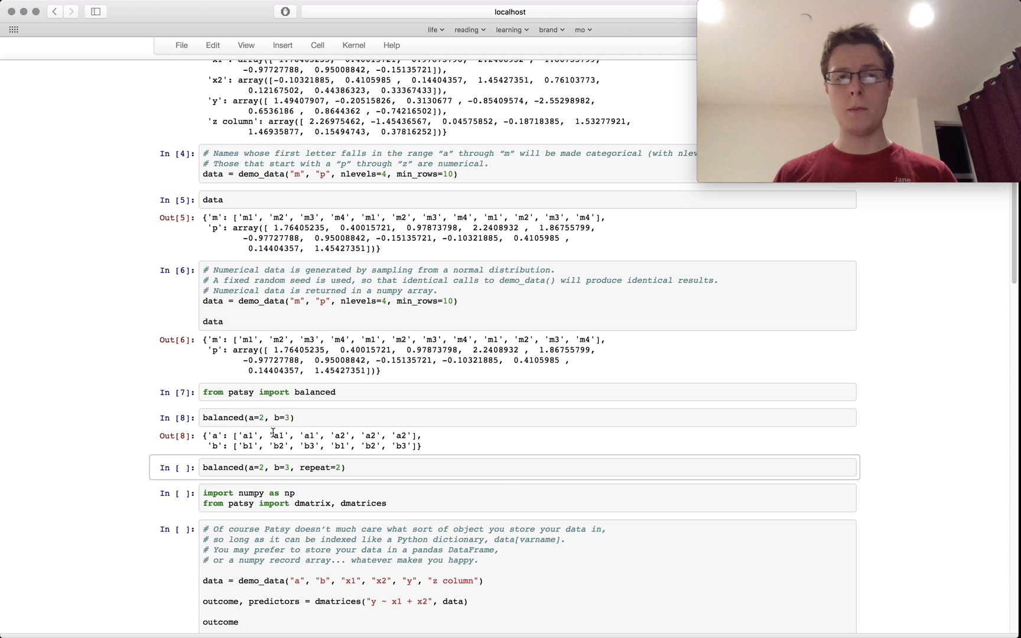
mouse_move(305, 446)
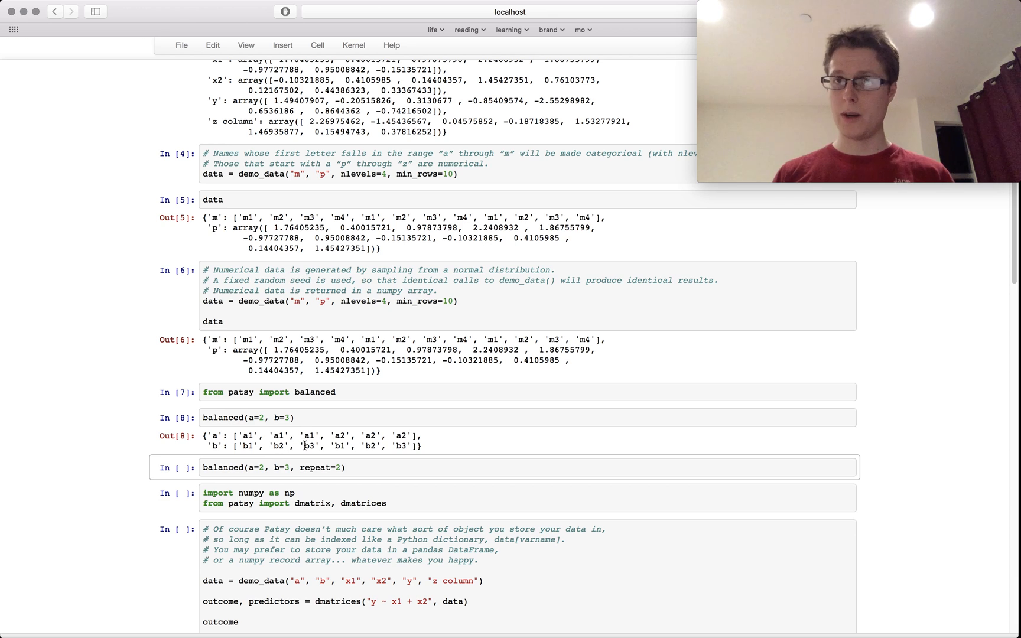
mouse_move(364, 433)
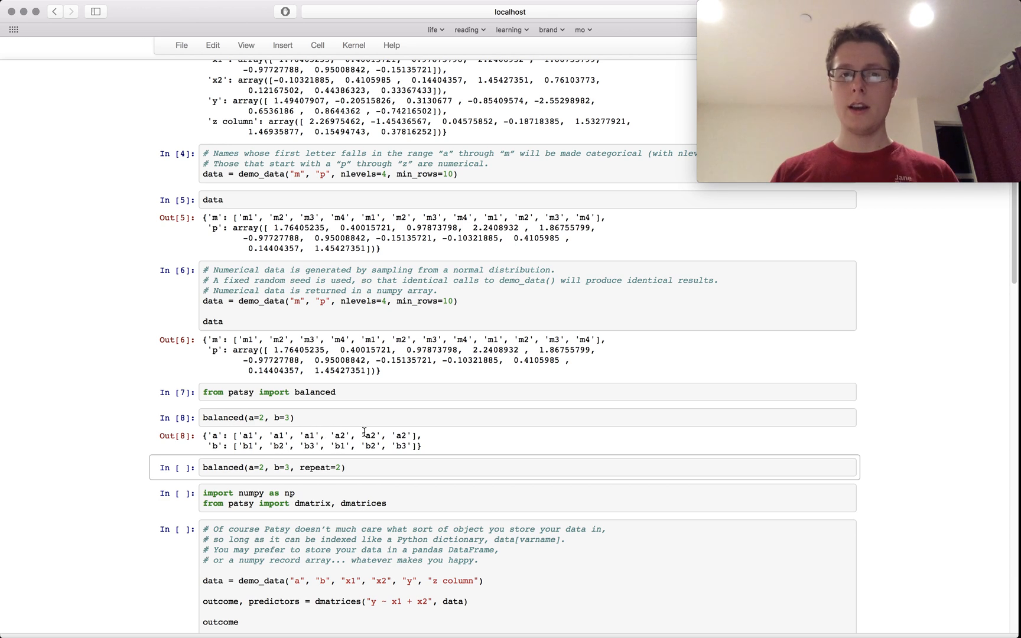
mouse_move(446, 453)
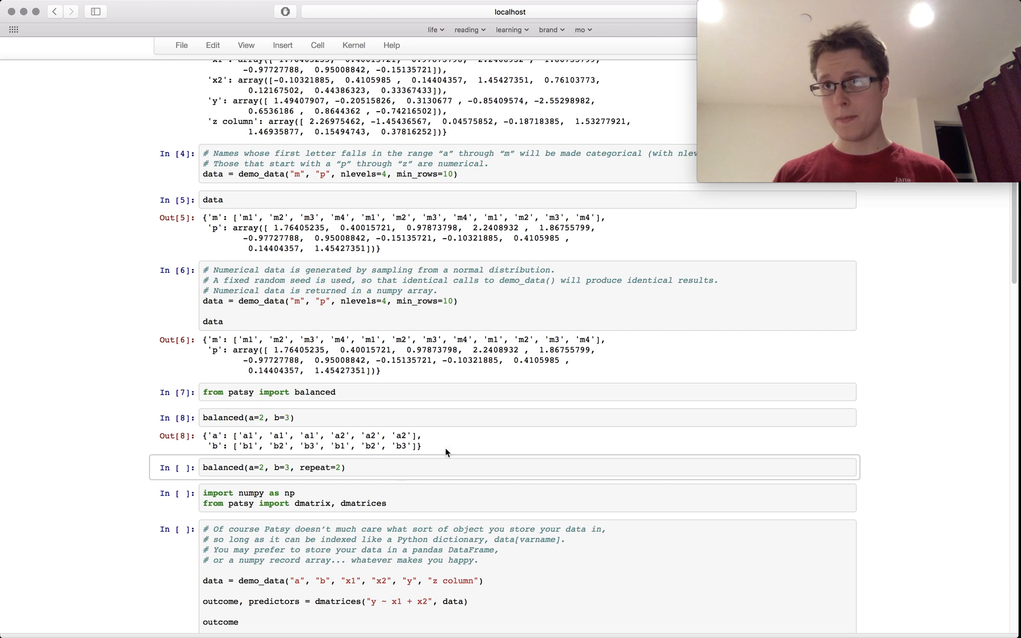
mouse_move(480, 438)
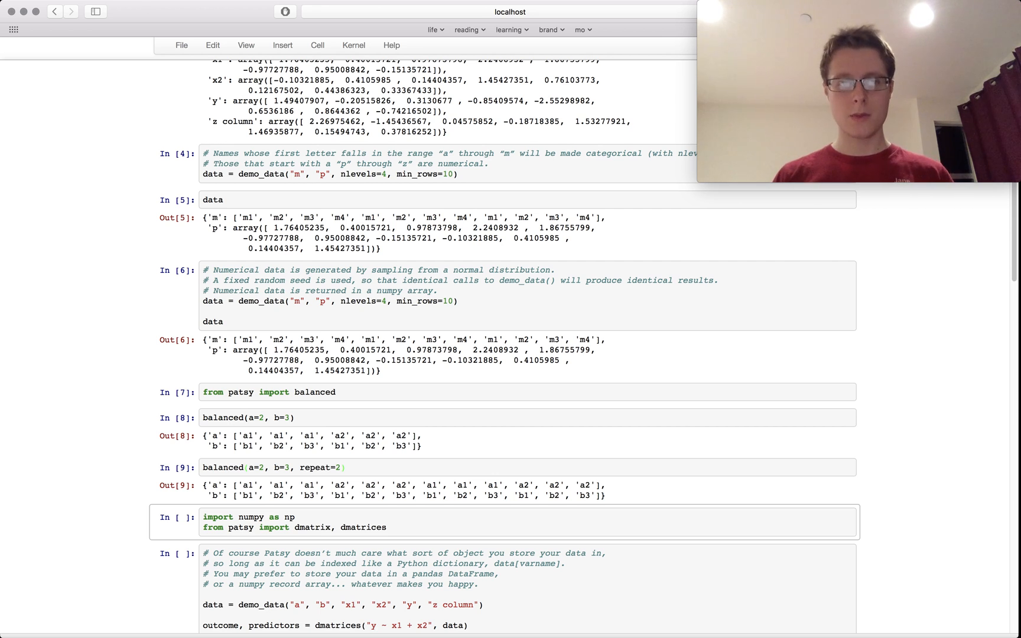
Run the numpy/dmatrix imports and begin editing the dmatrices regression example cell.
scroll(down, 3)
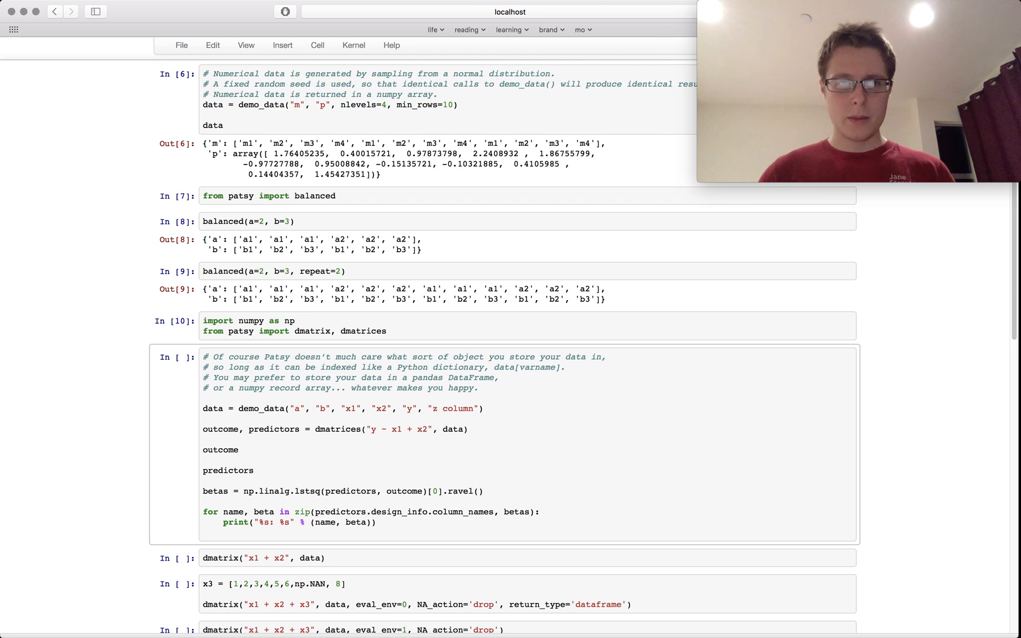
mouse_move(391, 336)
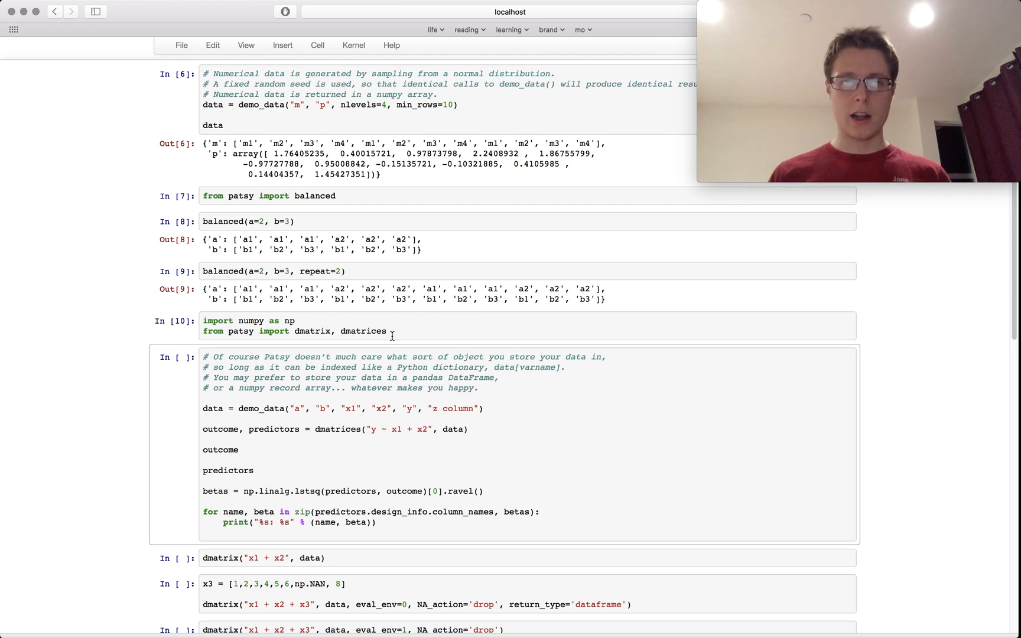
mouse_move(375, 405)
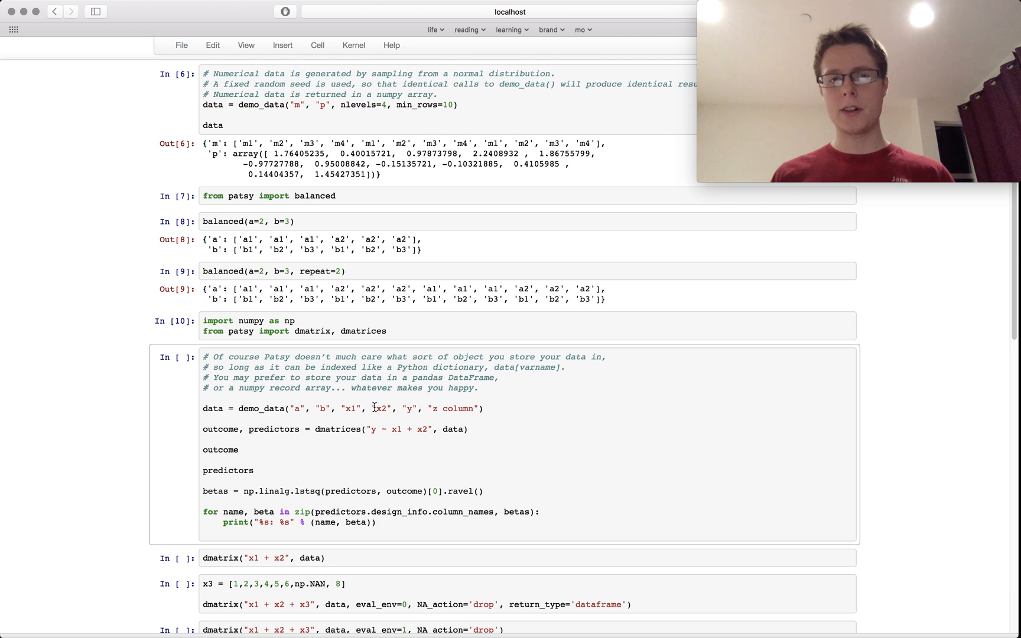
mouse_move(453, 413)
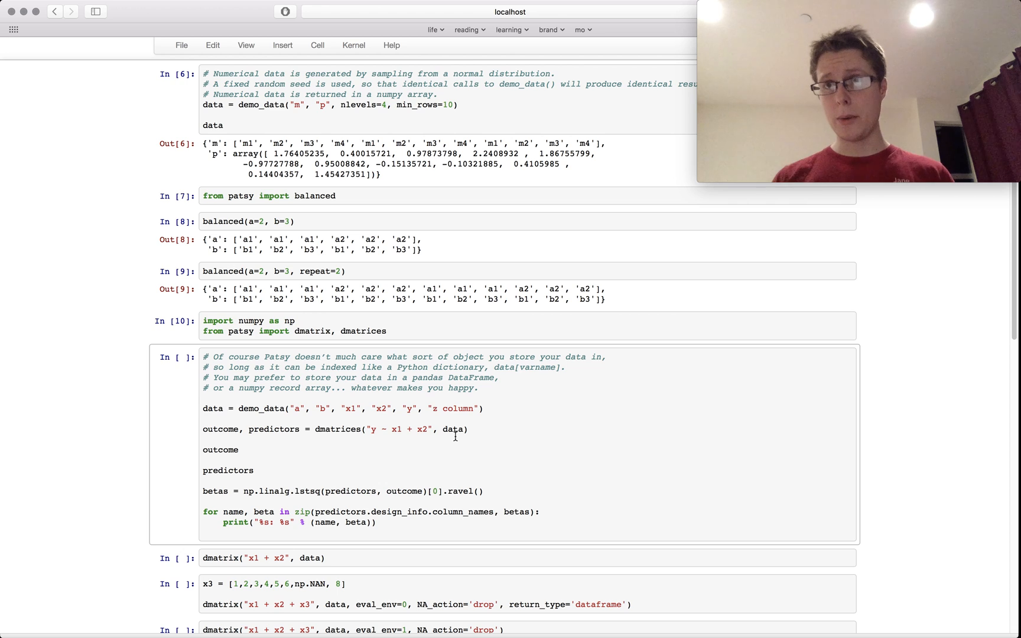
click(241, 449)
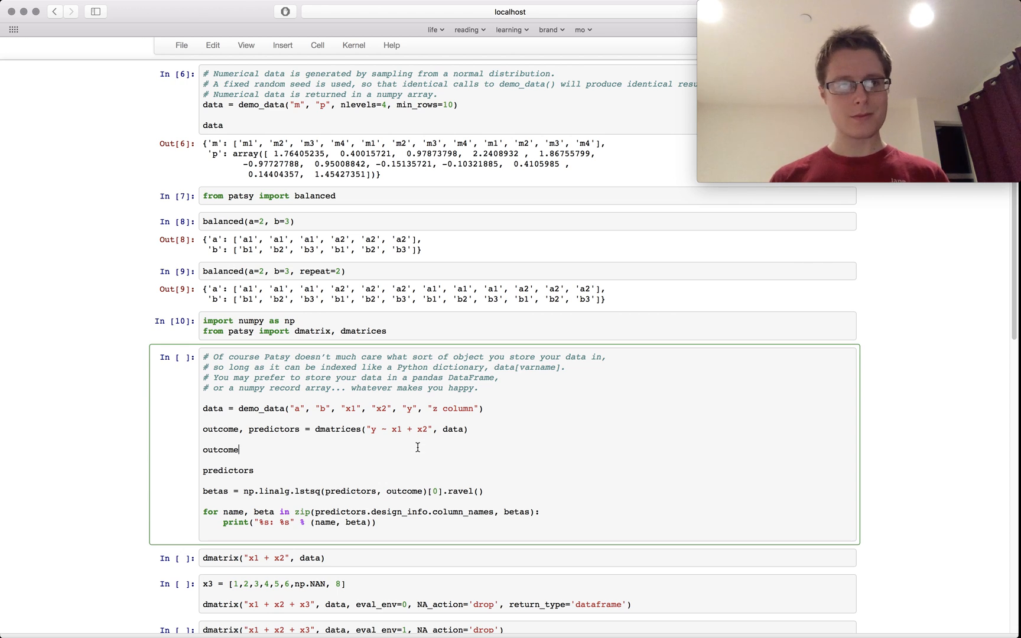
mouse_move(379, 408)
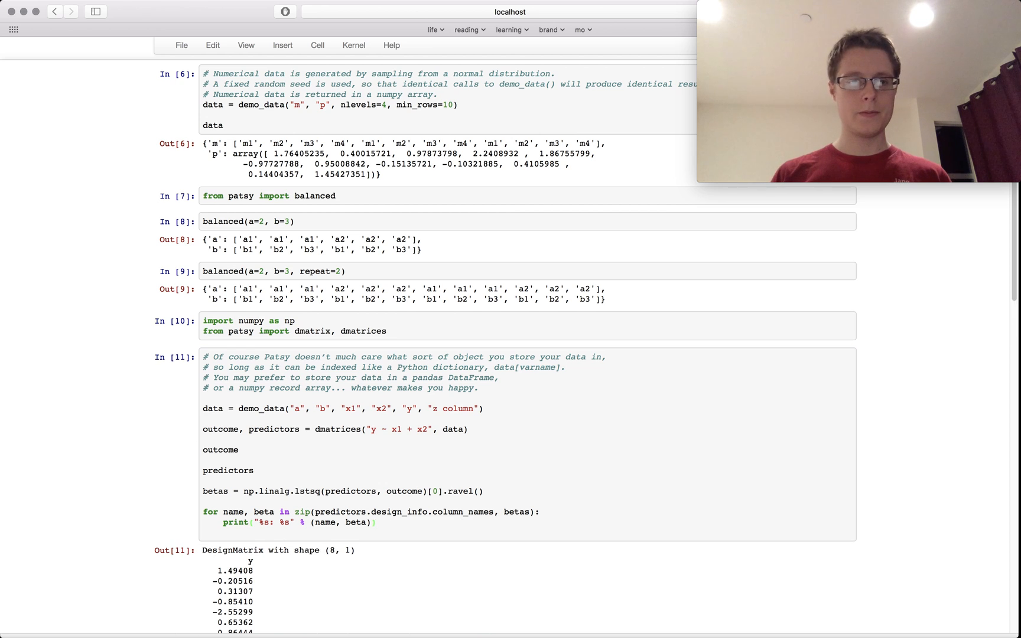
scroll(down, 3)
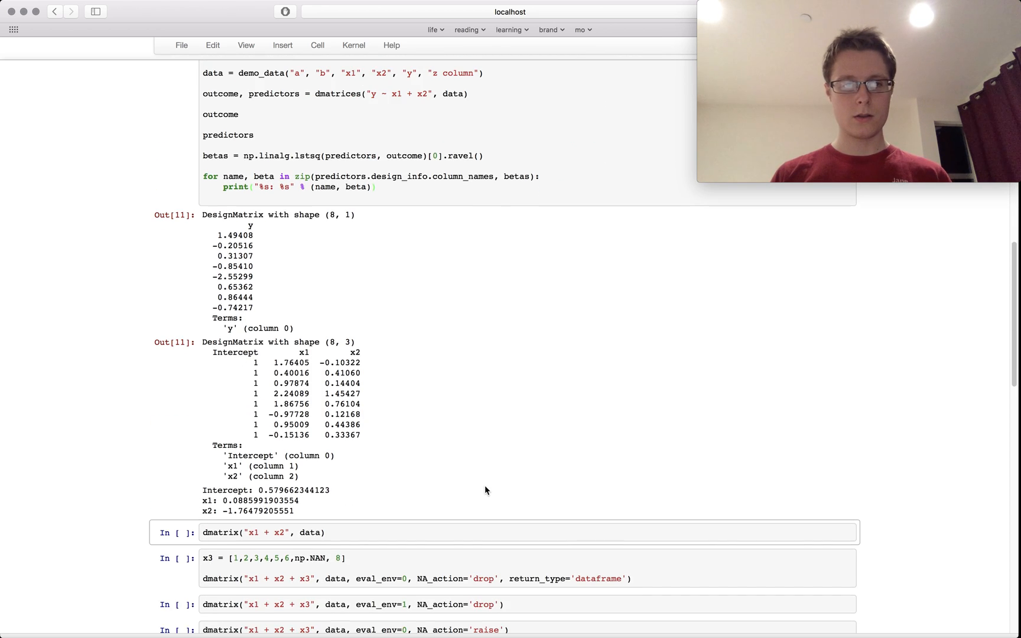
mouse_move(406, 468)
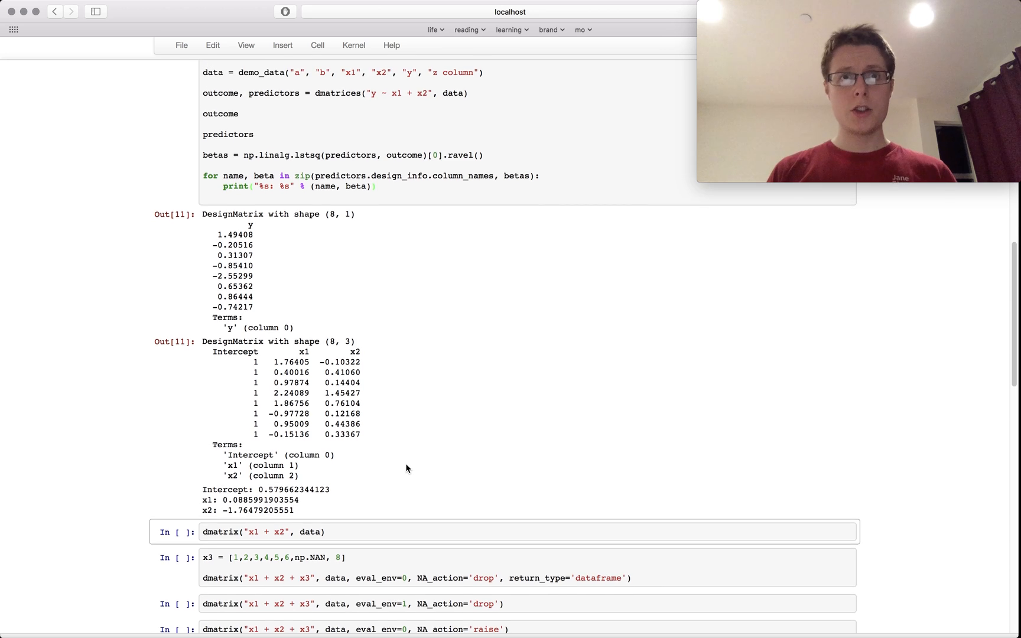
scroll(up, 3)
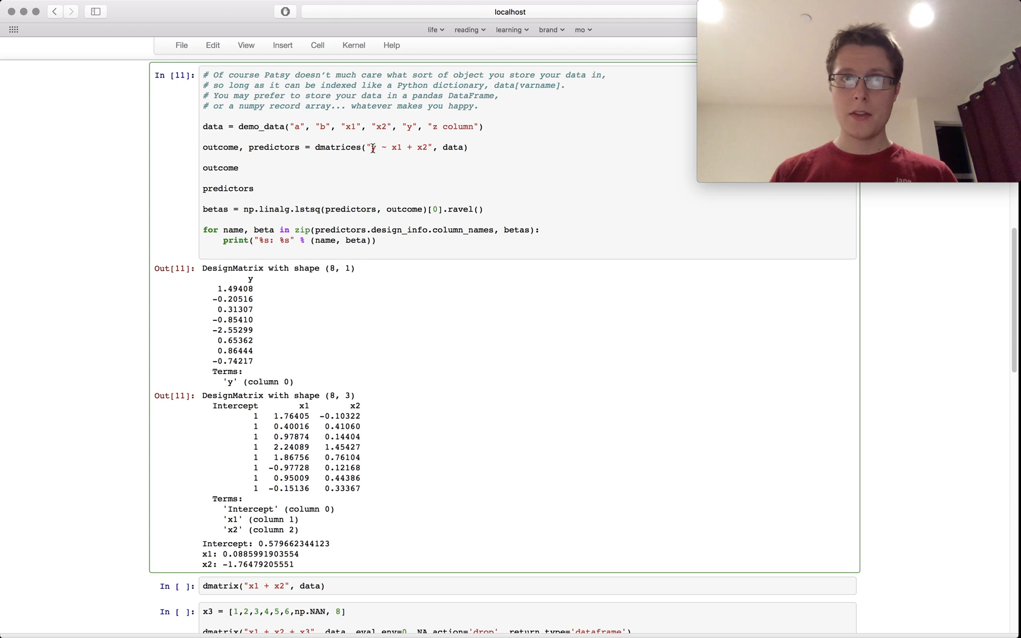
double_click(220, 146)
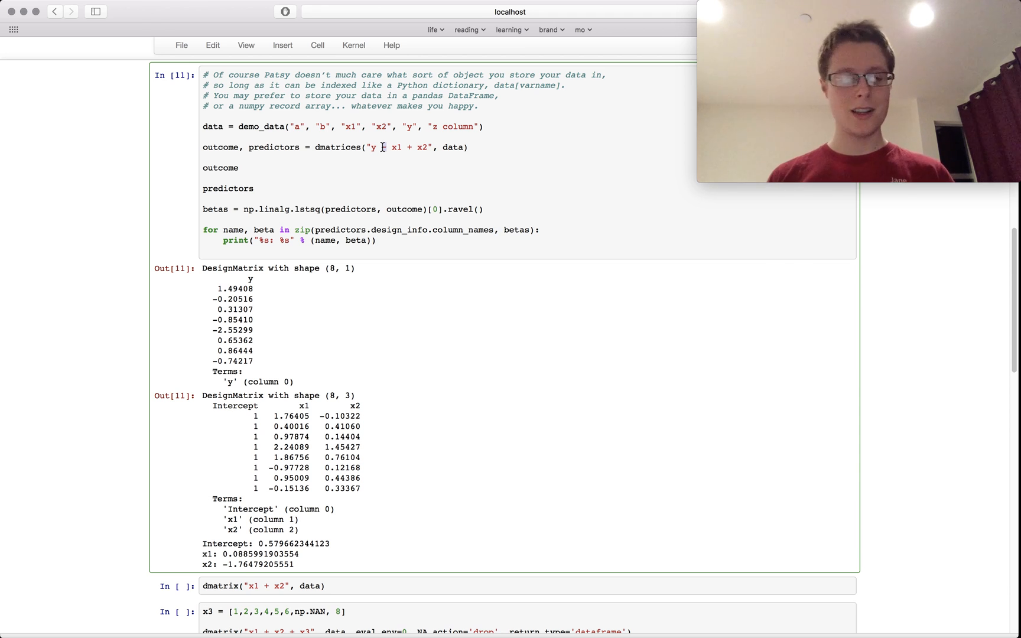
scroll(down, 3)
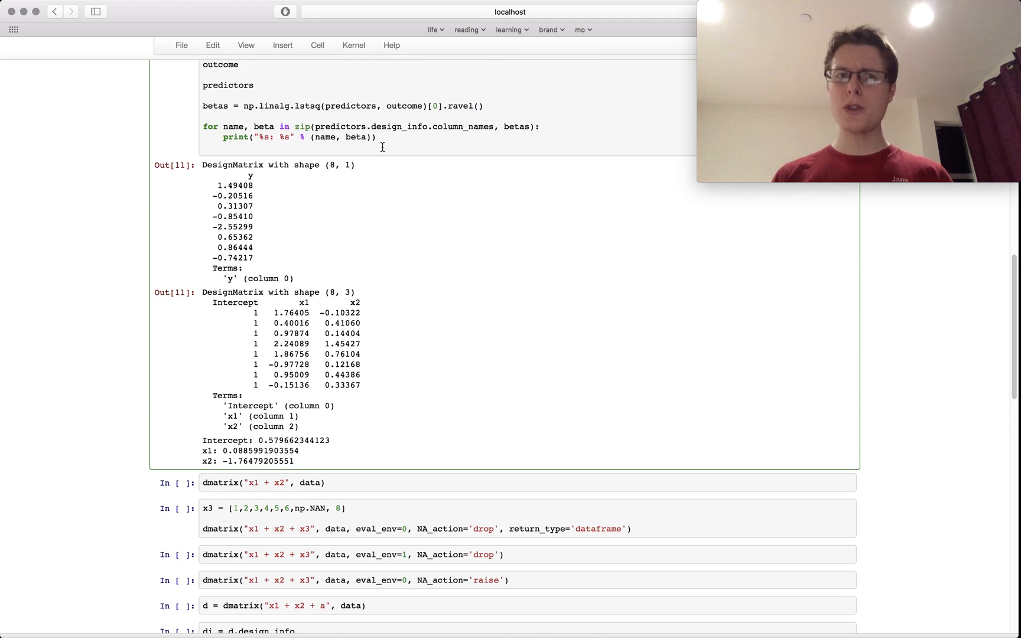
scroll(up, 3)
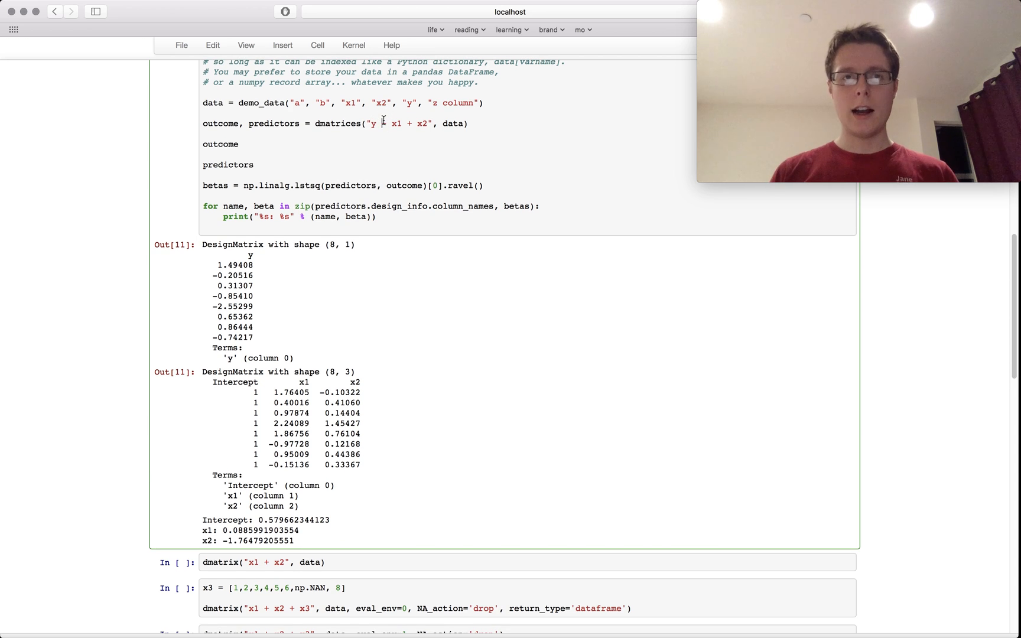
scroll(down, 3)
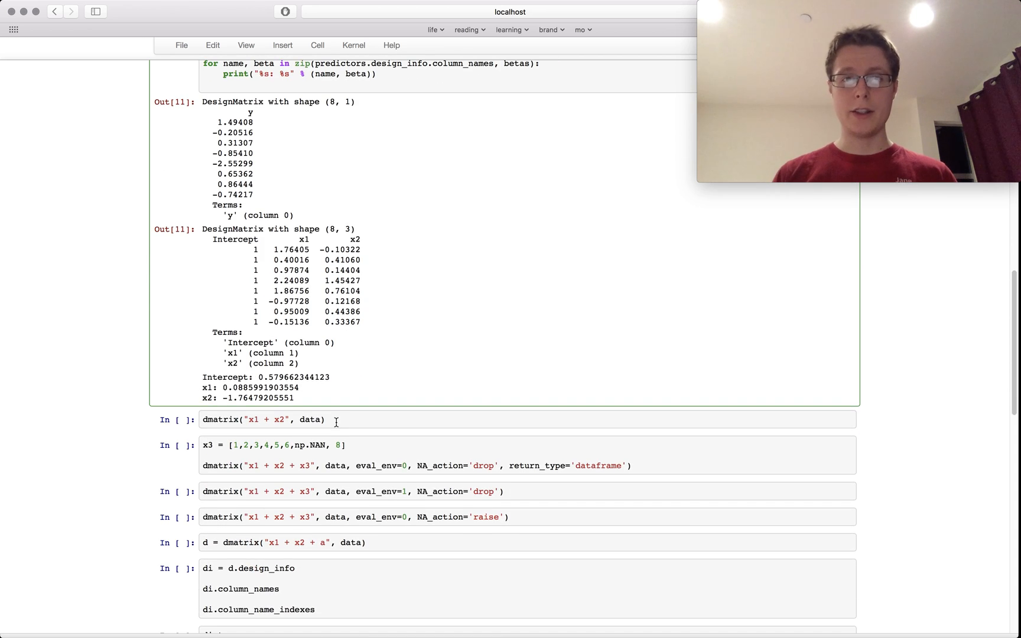
Run dmatrix("x1 + x2", data), showing the 8-by-3 matrix with Intercept, x1 and x2 columns.
click(326, 420)
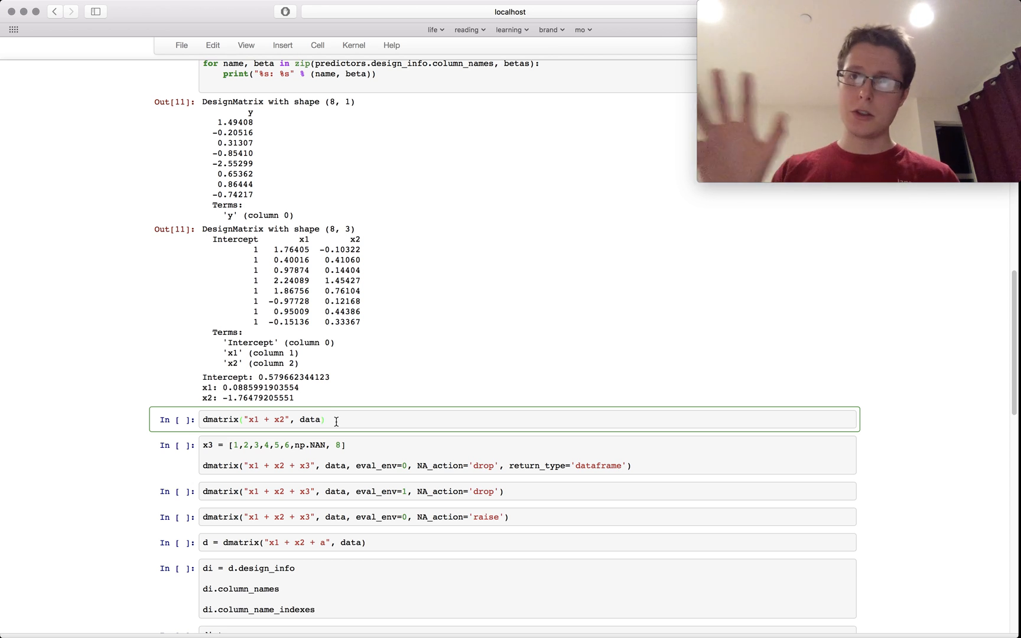
key(Backspace)
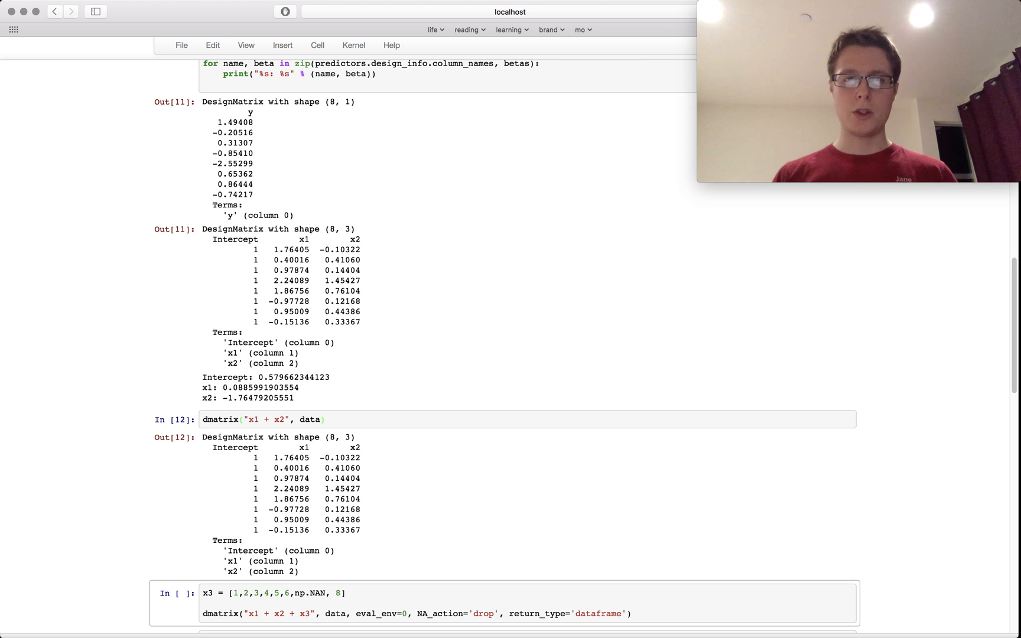
scroll(down, 3)
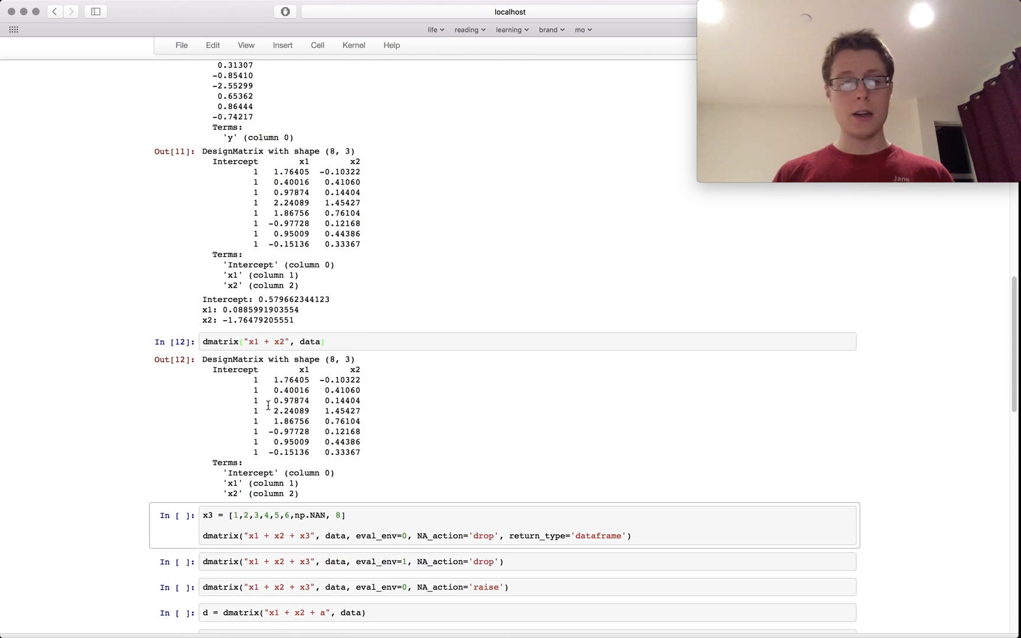
scroll(down, 3)
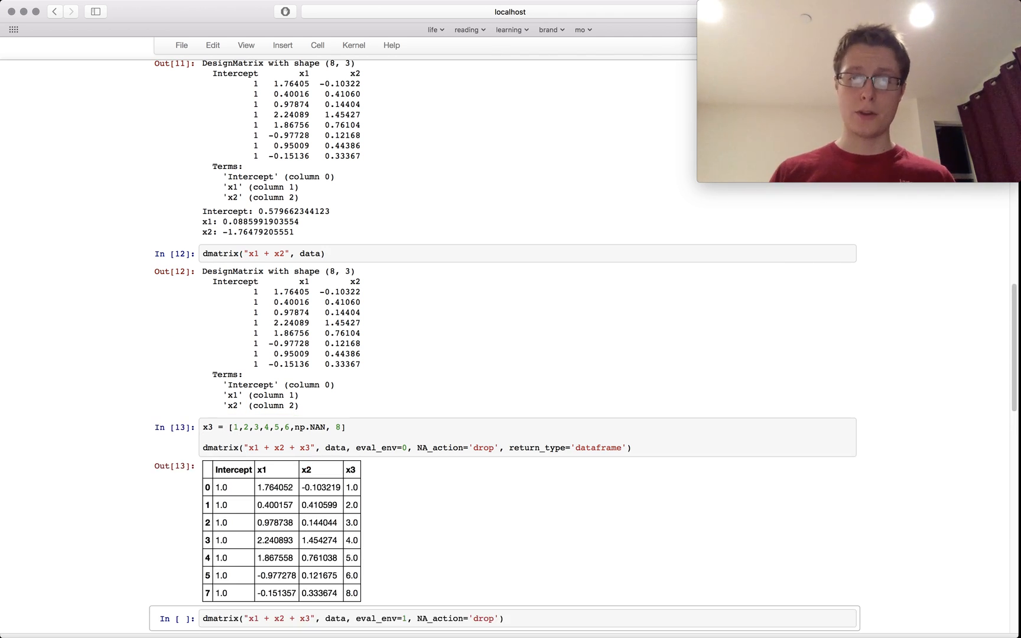
mouse_move(590, 451)
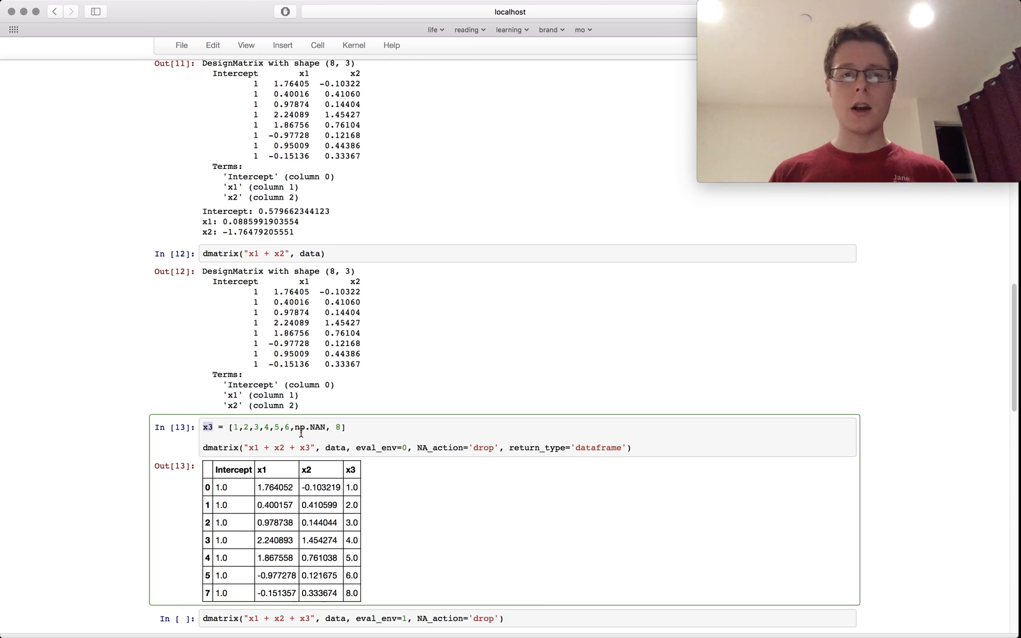
mouse_move(378, 471)
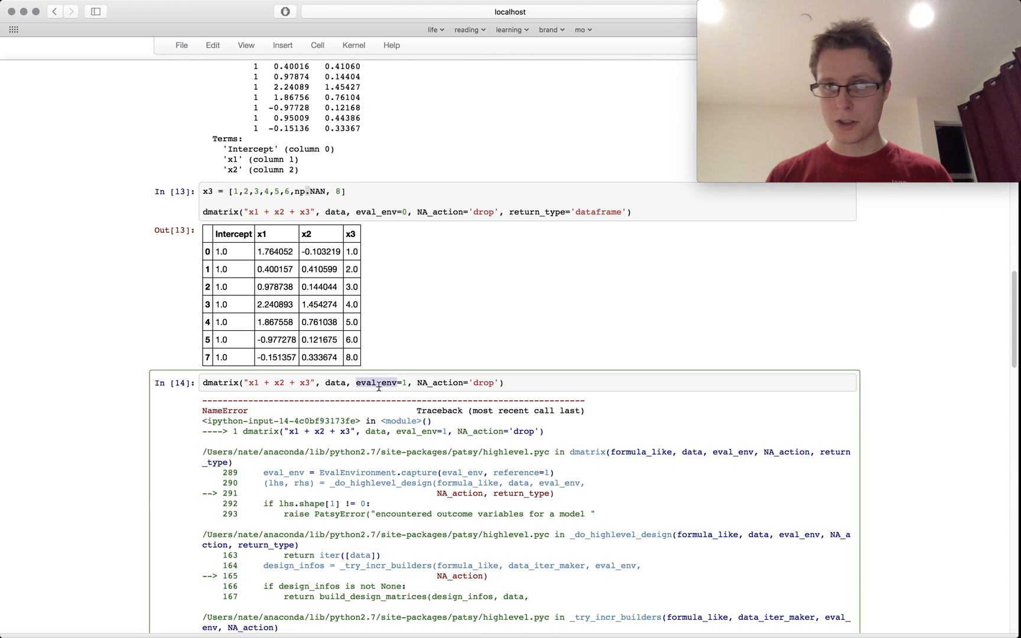
Scroll past the NameError traceback to the NA_action='raise' cell ending in the PatsyError.
scroll(down, 3)
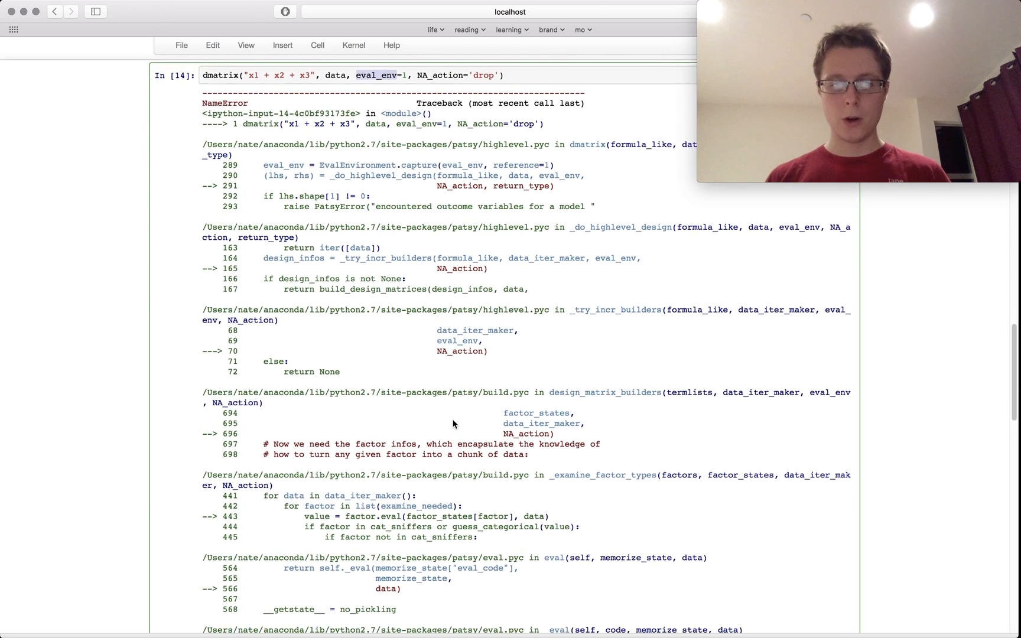
scroll(down, 3)
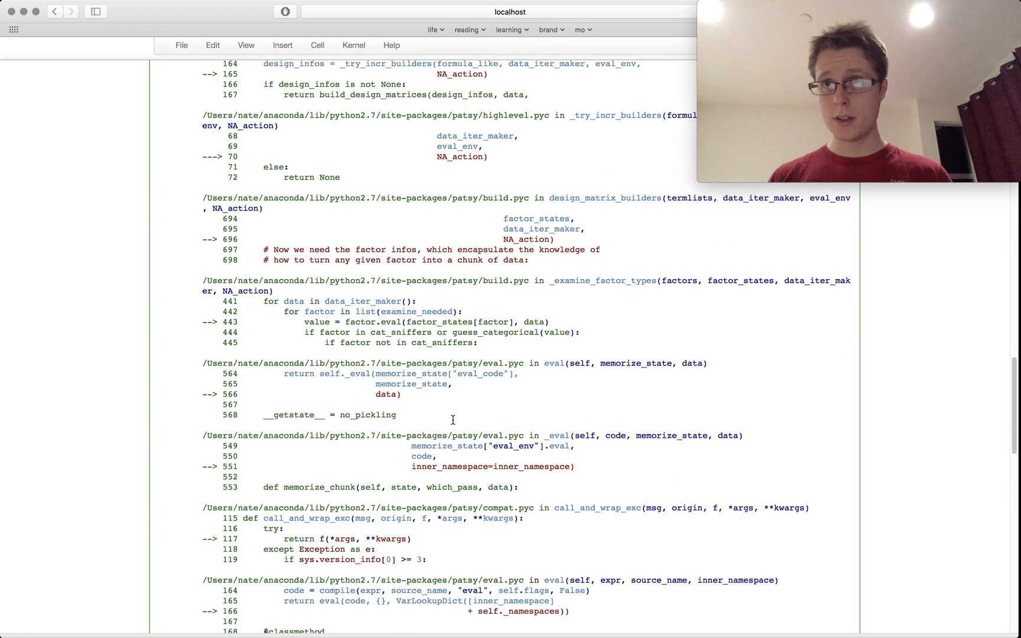
scroll(down, 3)
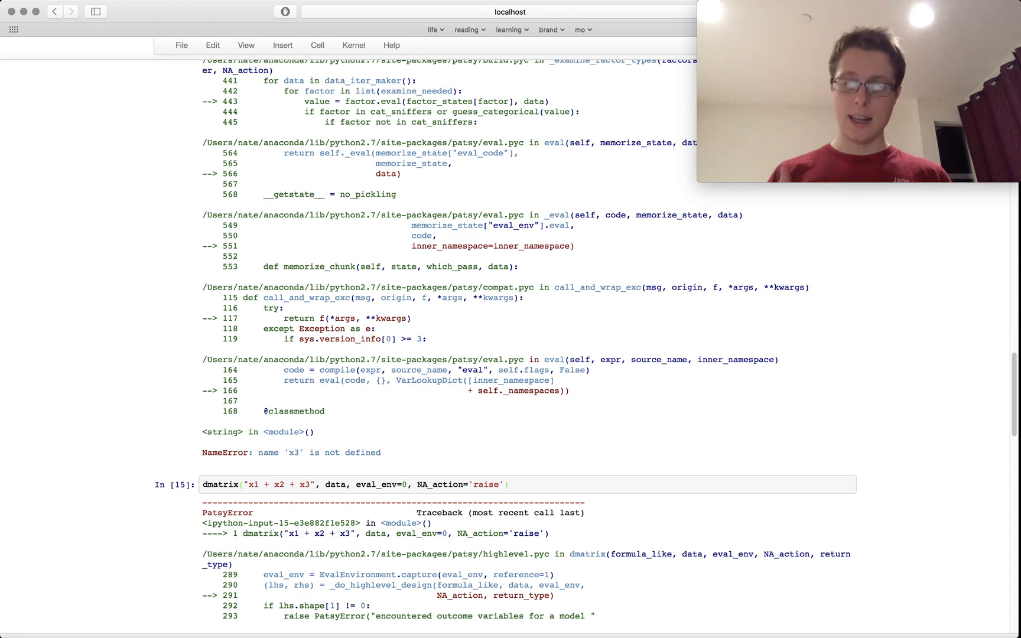
scroll(down, 3)
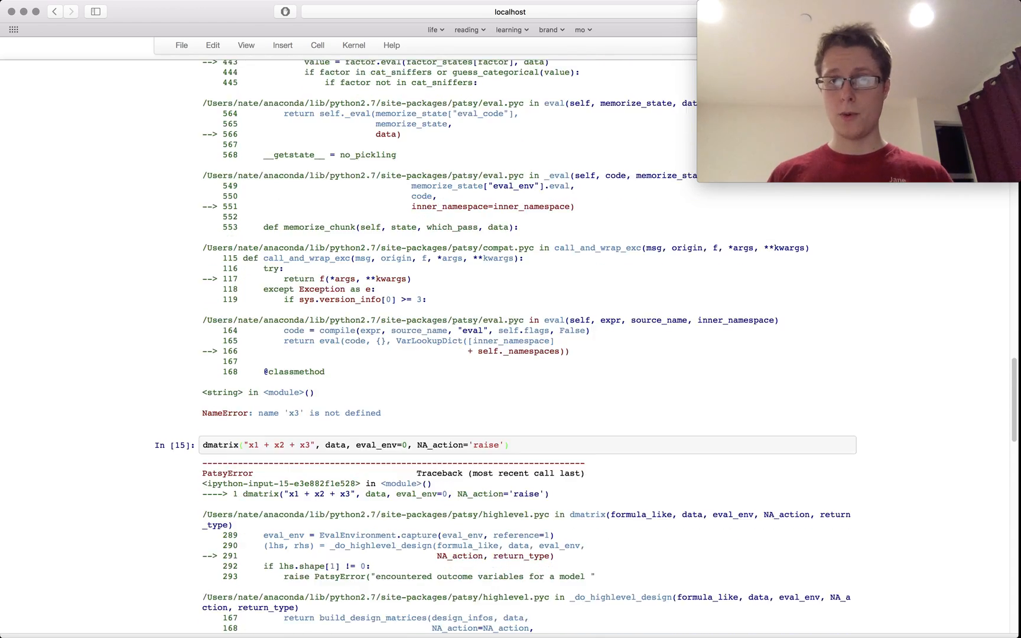
scroll(down, 3)
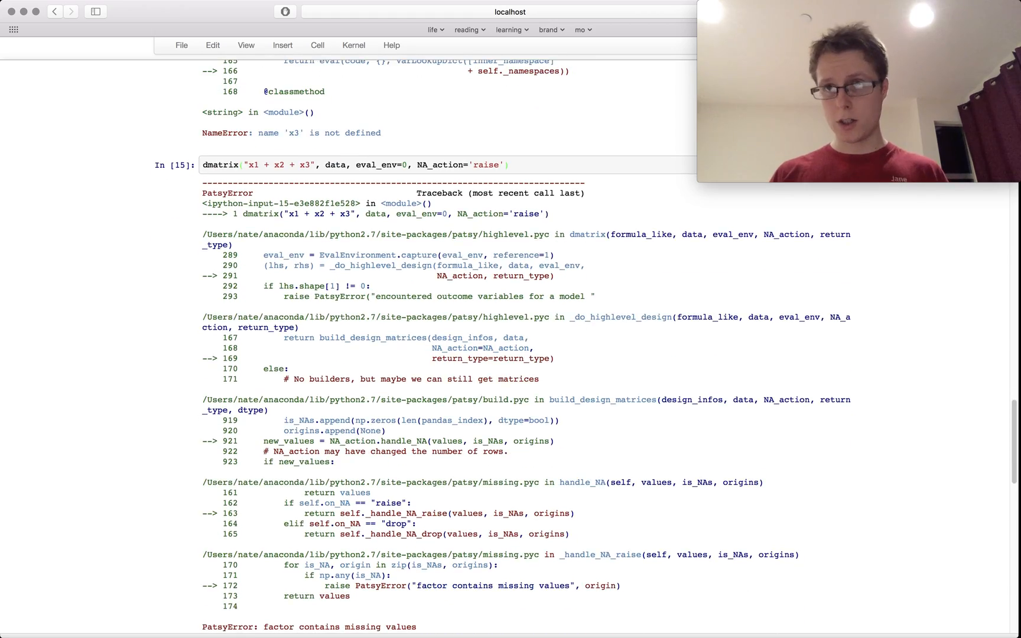
scroll(down, 3)
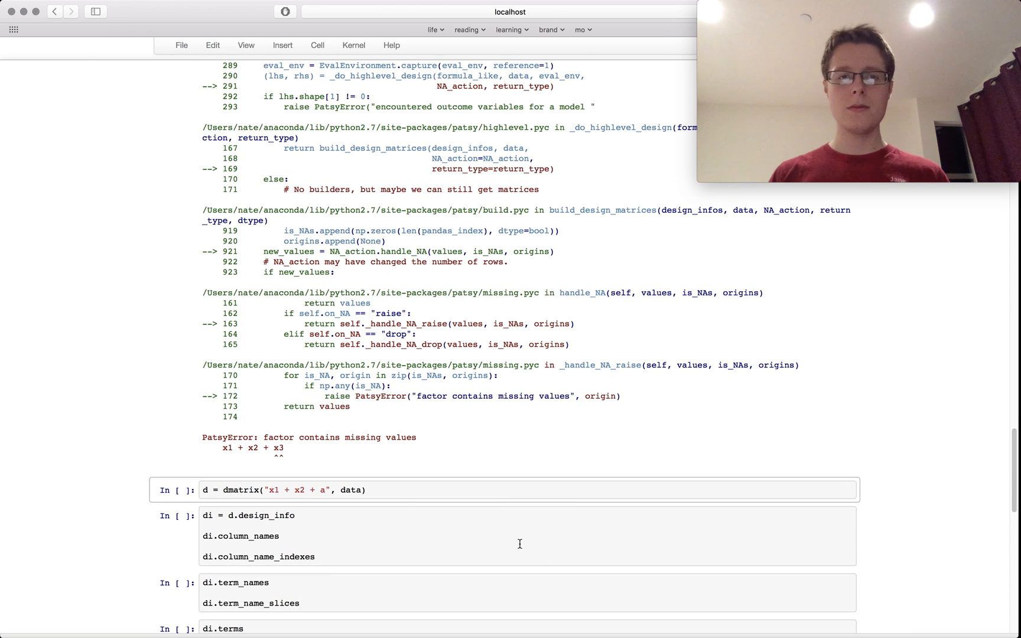
Run d = dmatrix of x1 + x2 + a and the design_info cells for column names, indexes, term names and slices.
click(408, 490)
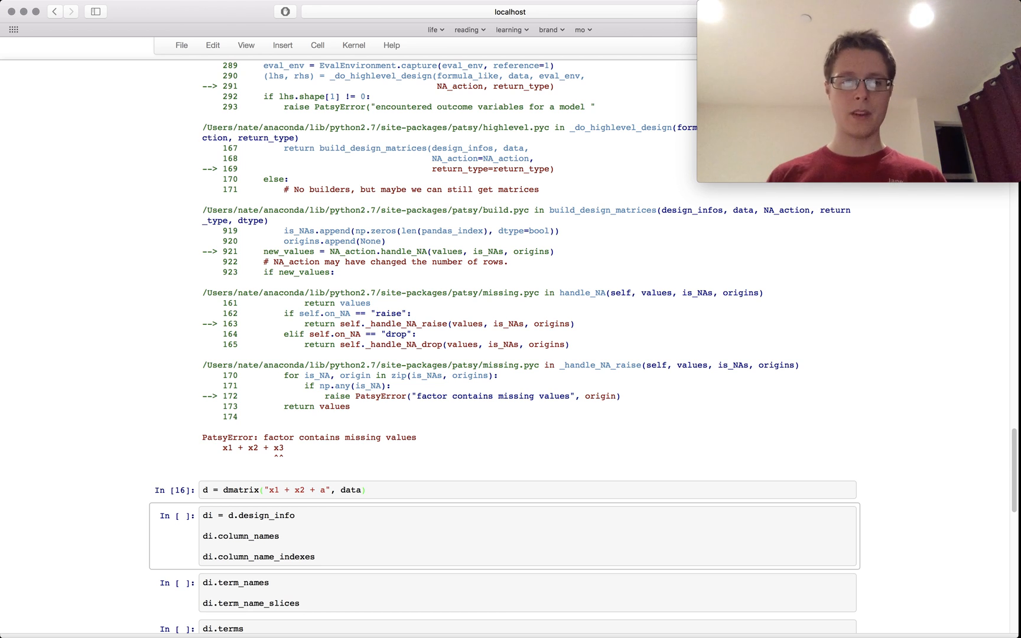
scroll(down, 3)
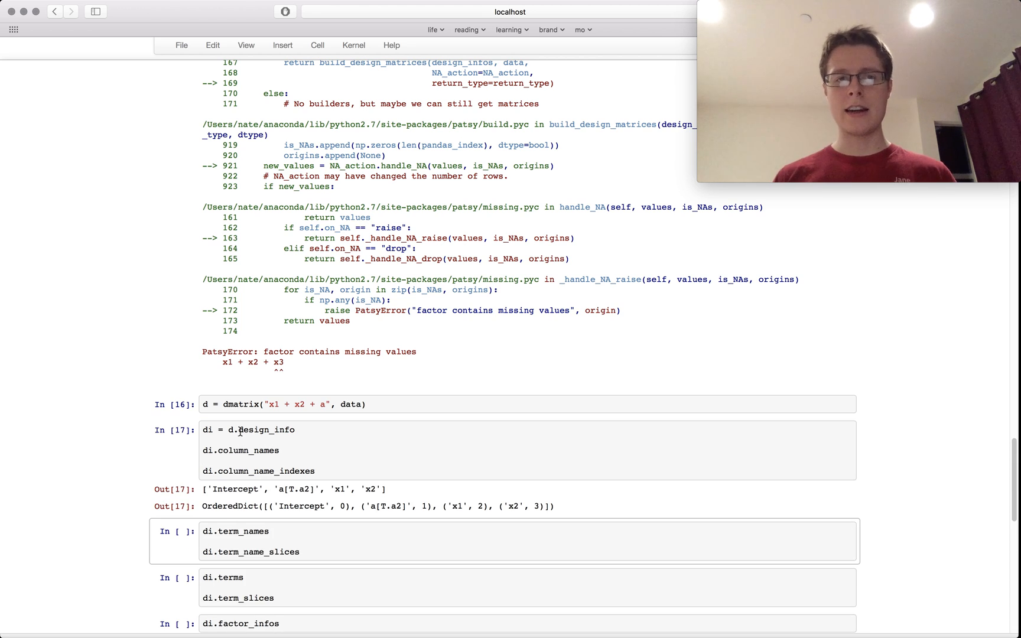
mouse_move(272, 432)
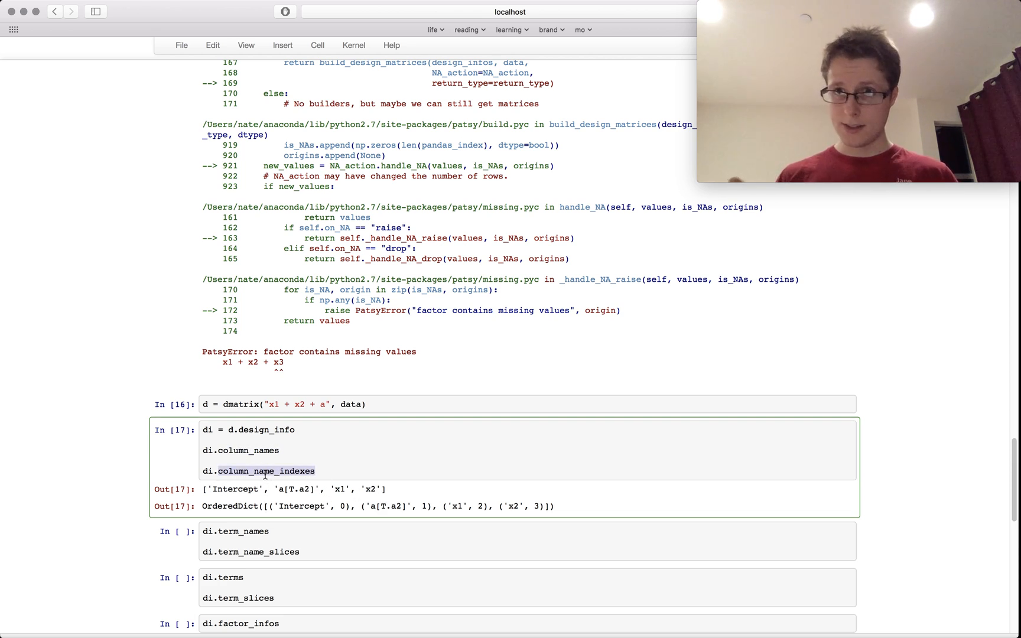
scroll(down, 3)
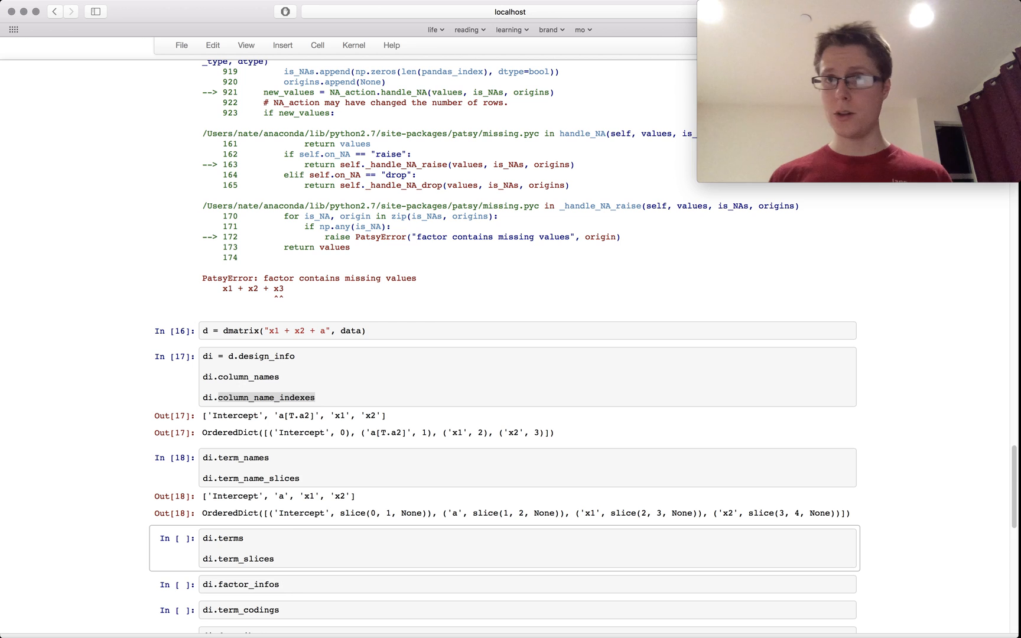
Run the di.terms and term slices cell, then move on to factor_infos and term_codings.
scroll(down, 3)
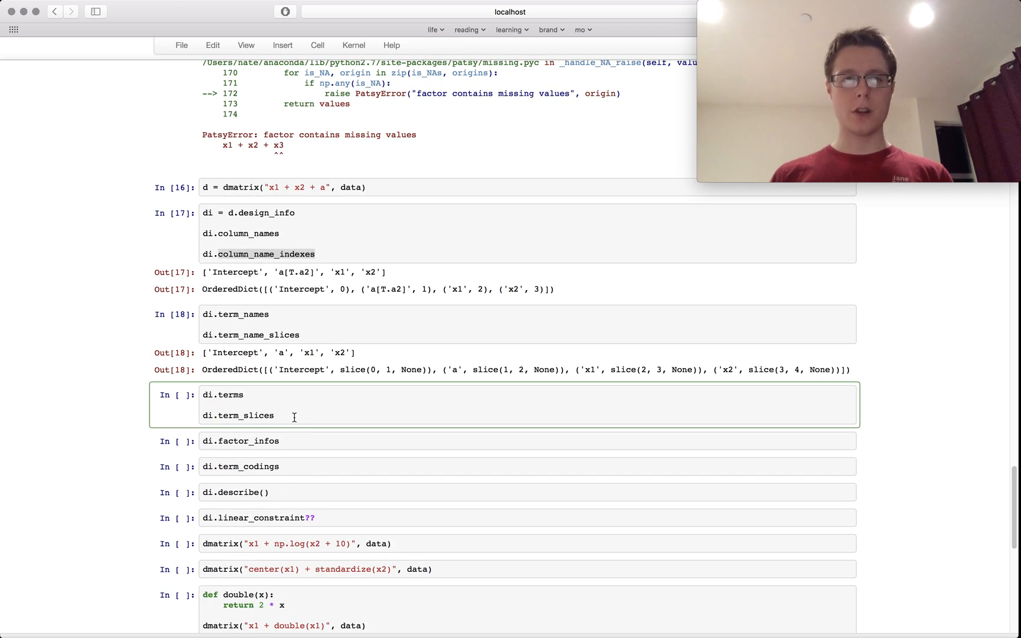
key(shift+Return)
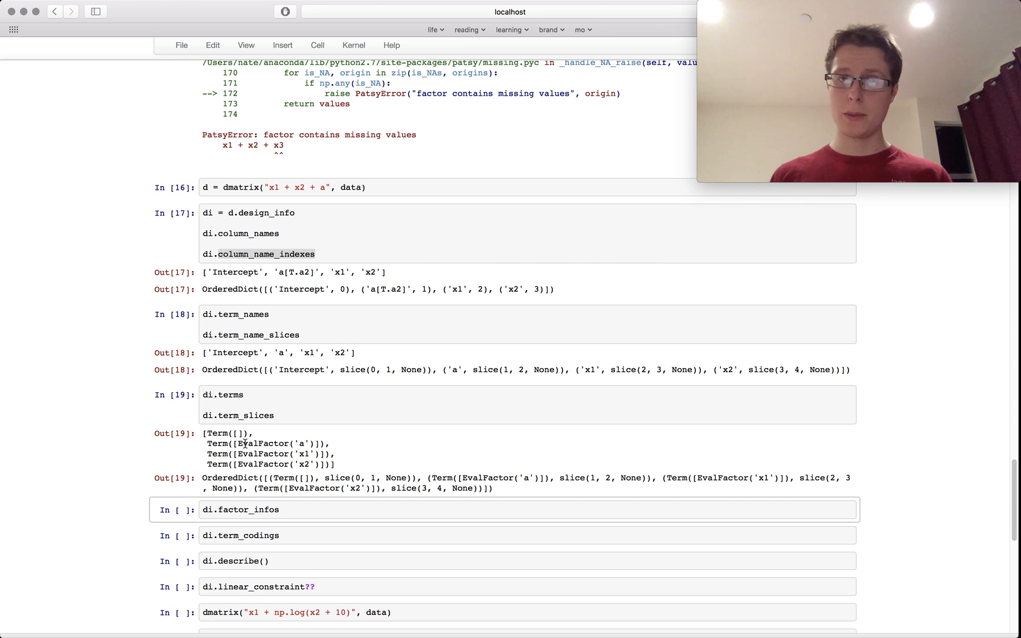
scroll(down, 3)
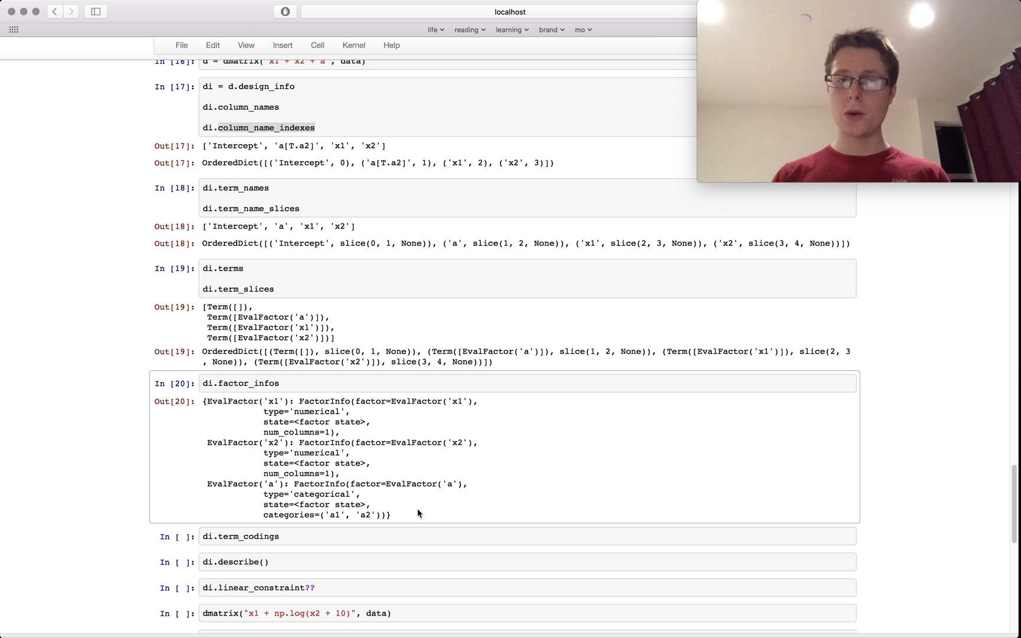
mouse_move(317, 452)
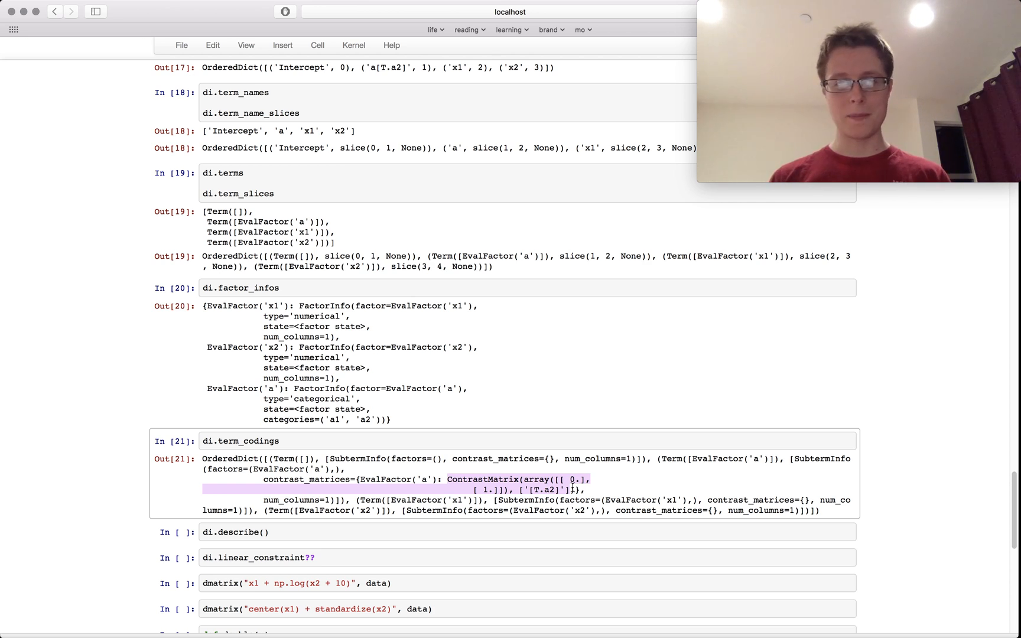
Run di.describe() returning '1 + a + x1 + x2' and inspect di.linear_constraint?? help.
scroll(down, 3)
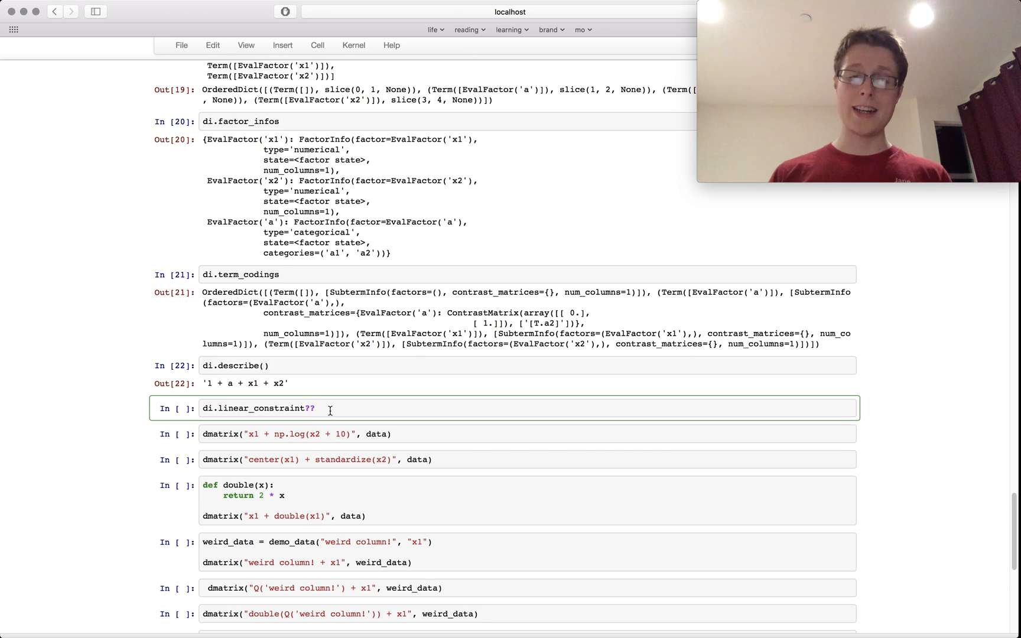
key(shift+enter)
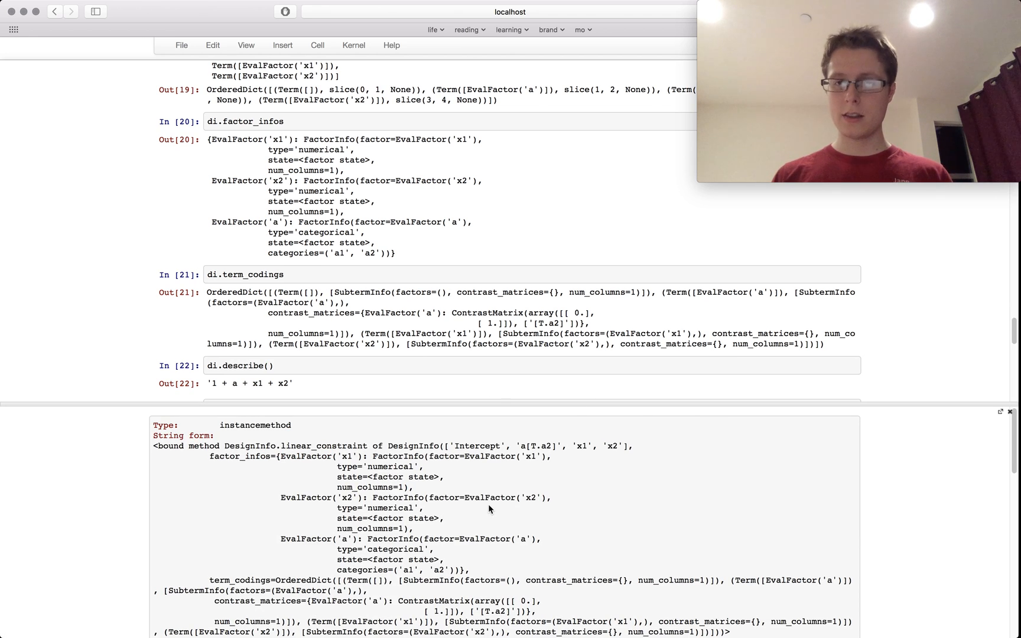
mouse_move(827, 434)
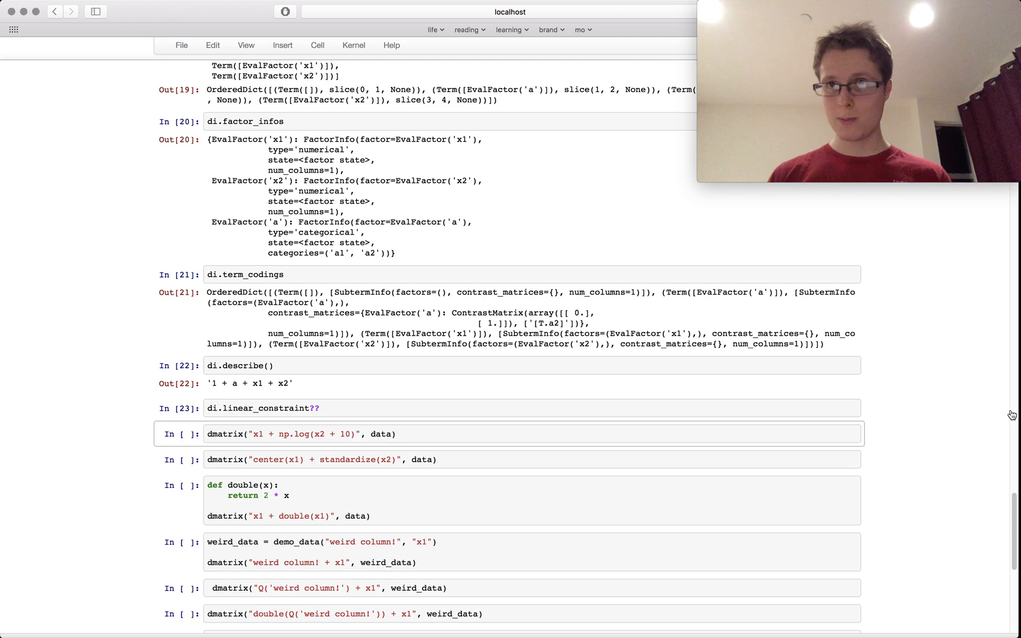
mouse_move(665, 392)
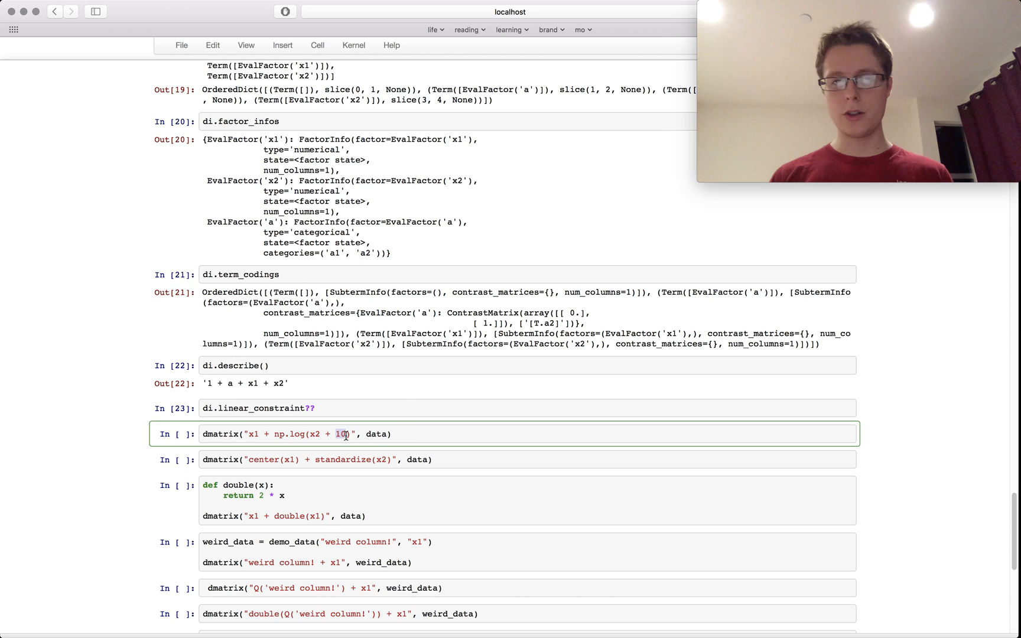
Run the np.log(x2 + 10) and center(x1)/standardize(x2) design matrix cells.
key(shift+Return)
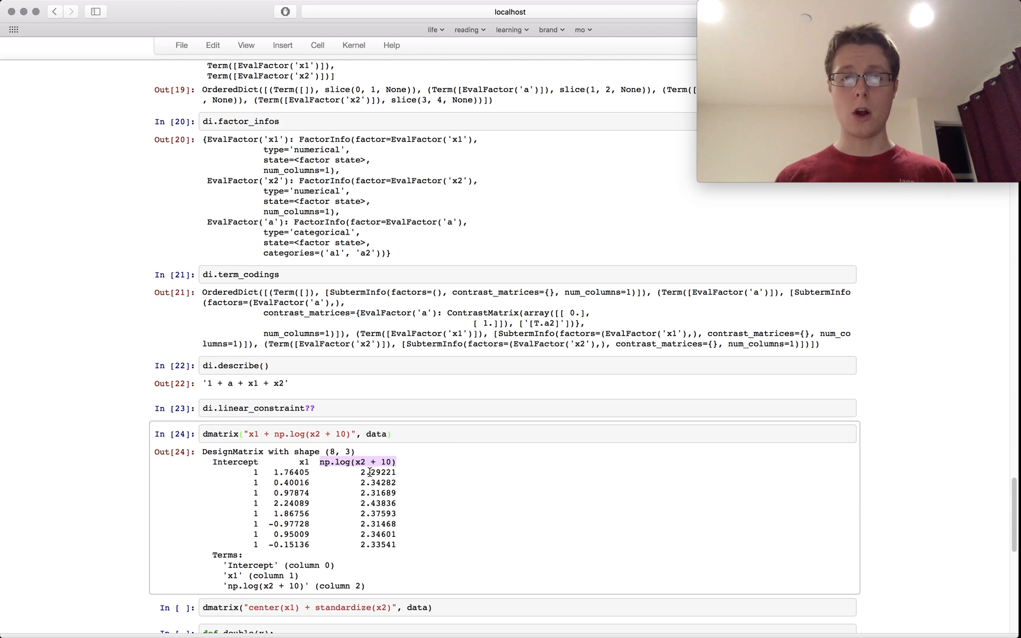
scroll(down, 3)
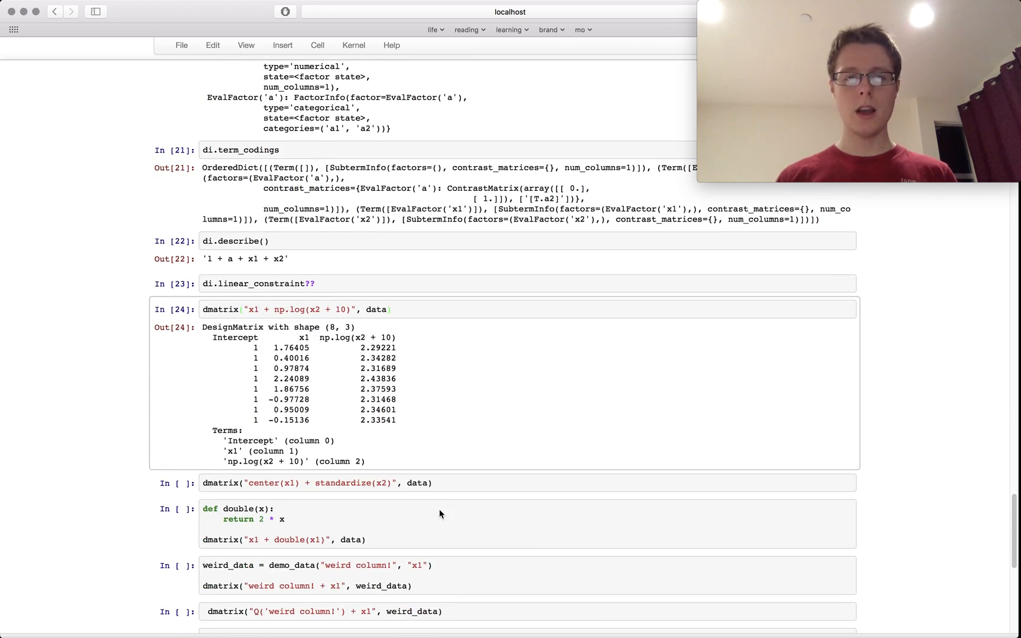
click(461, 483)
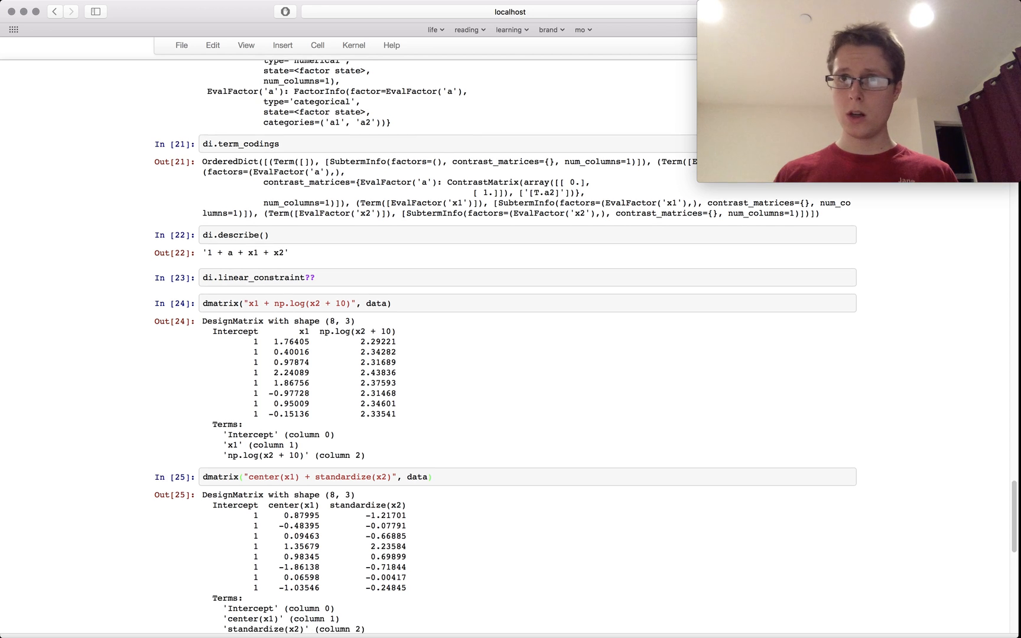
scroll(down, 3)
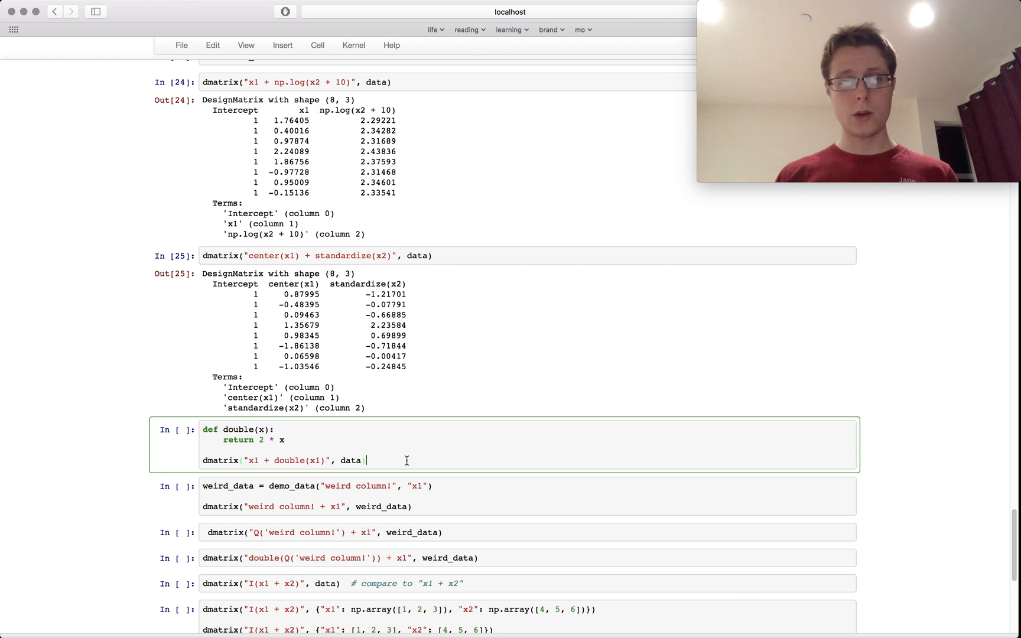
Run the cell defining double() and applying it as double(x1) in dmatrix.
key(shift+Return)
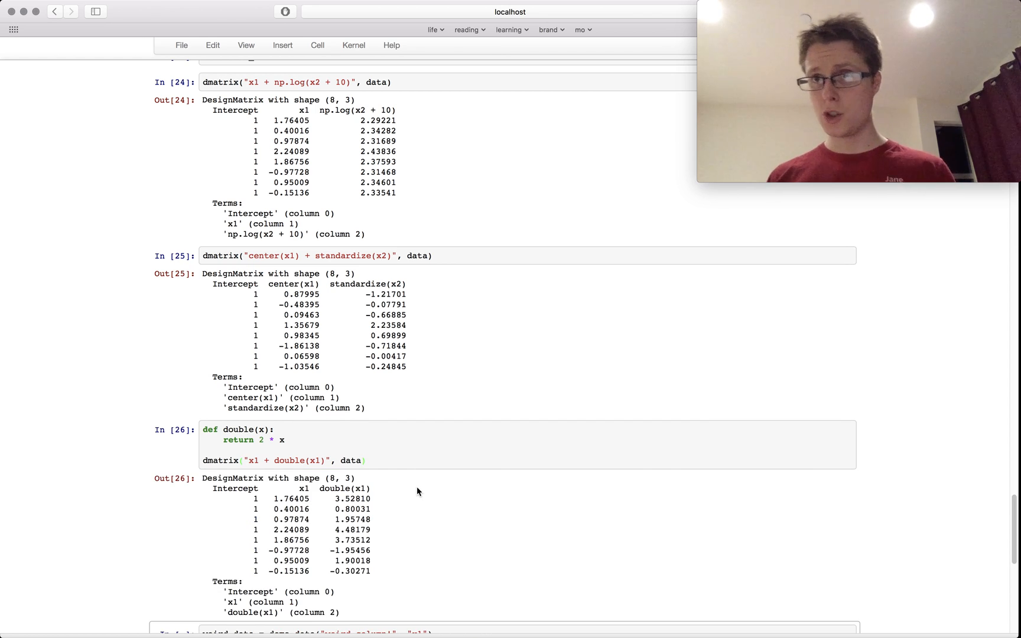
scroll(down, 3)
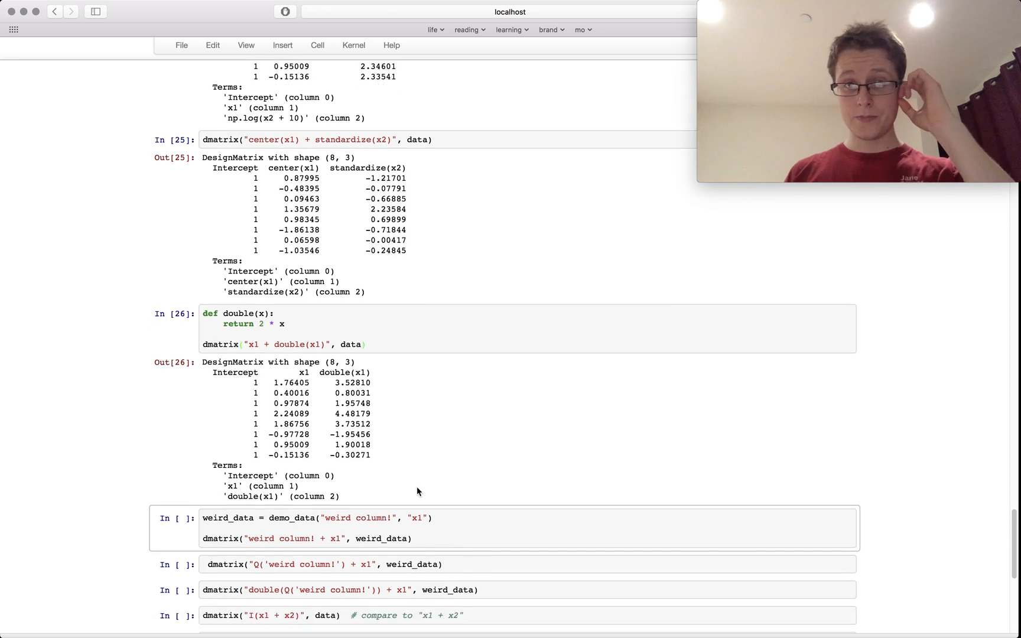
scroll(down, 3)
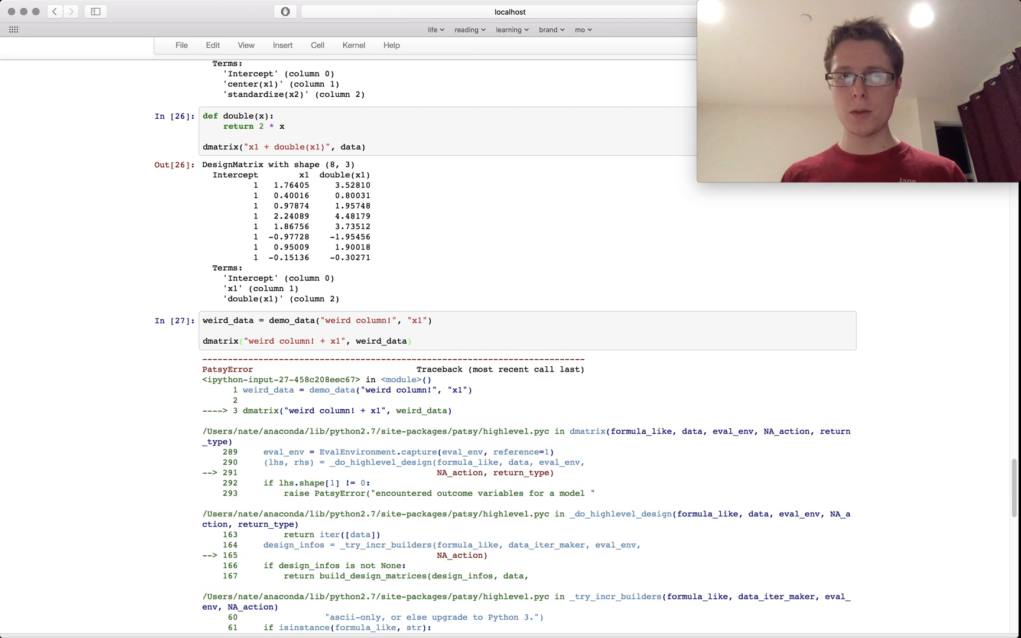
Run the Q('weird column!') and double(Q('weird column!')) + x1 cells, each yielding a 5-by-3 matrix.
scroll(down, 3)
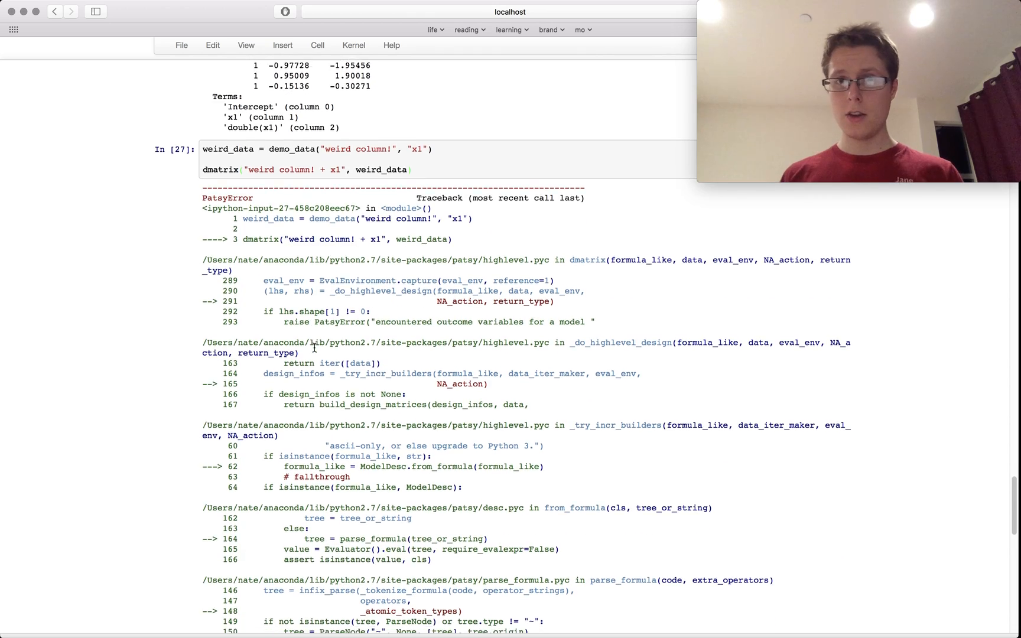
scroll(down, 3)
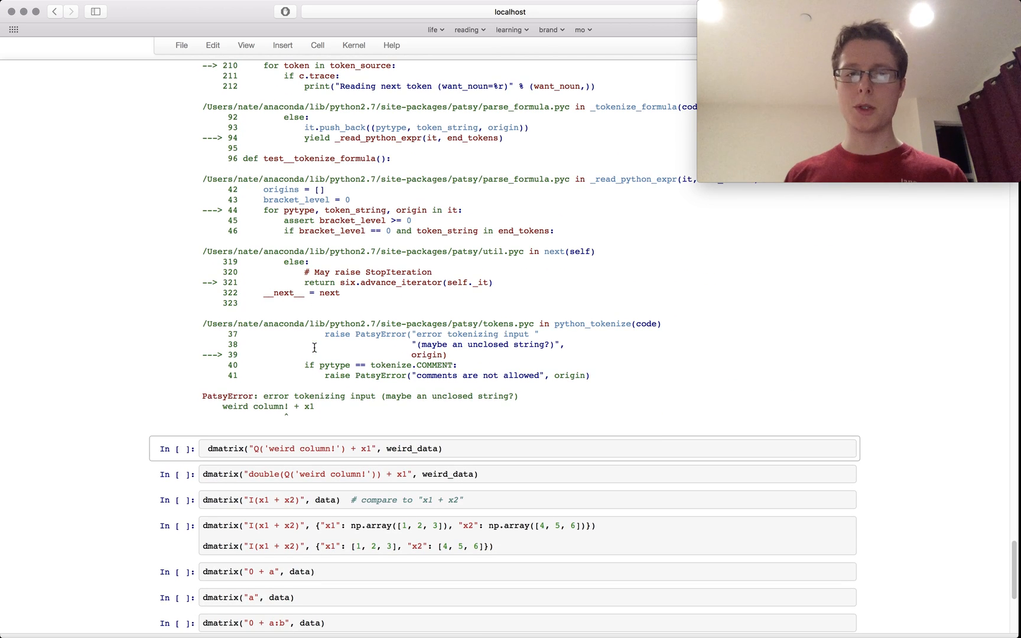
click(462, 448)
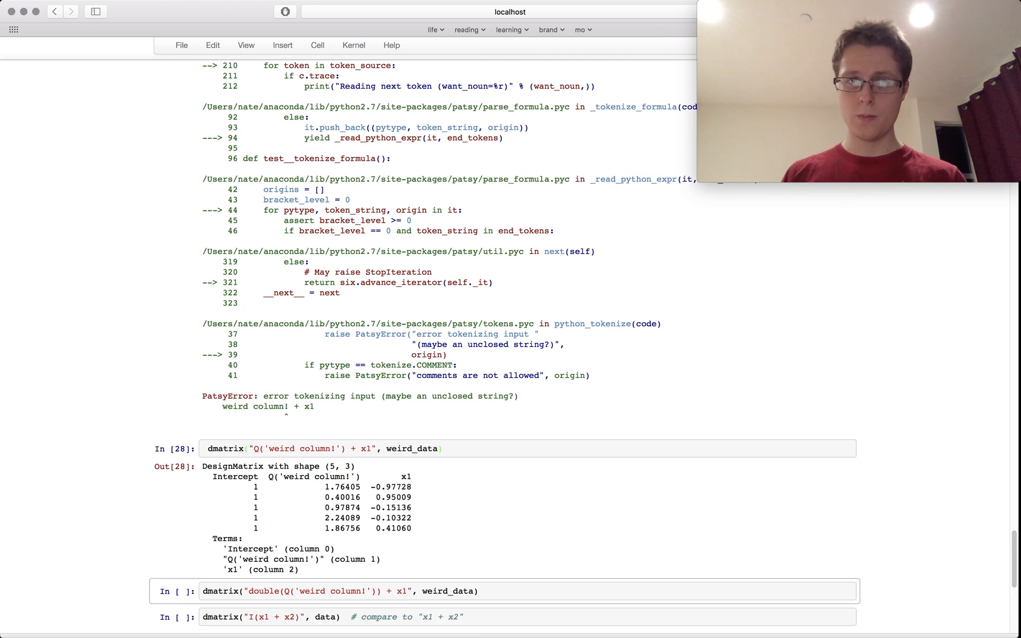
scroll(down, 3)
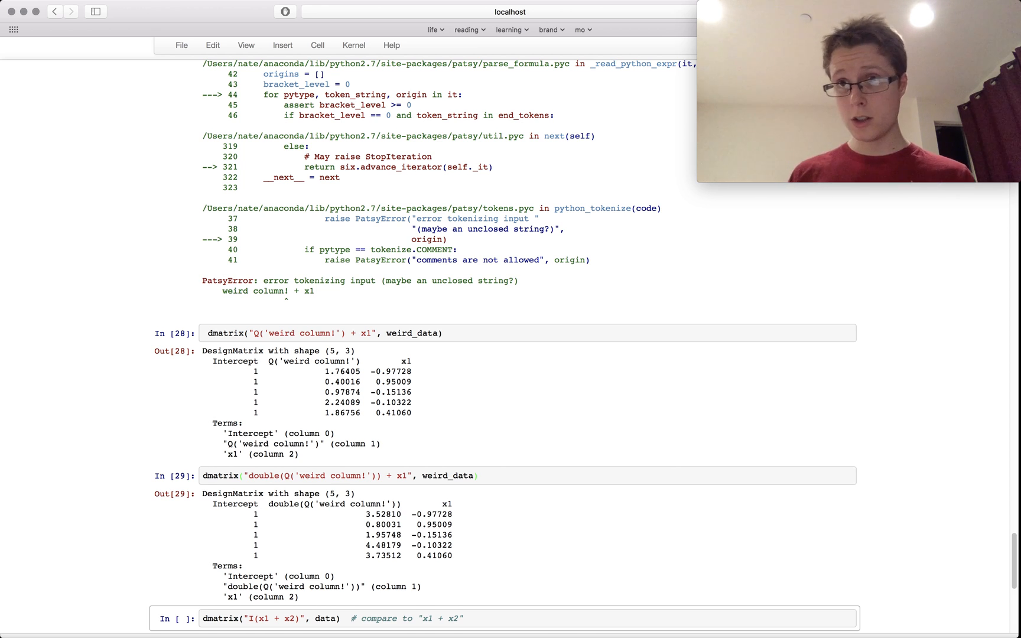
scroll(down, 3)
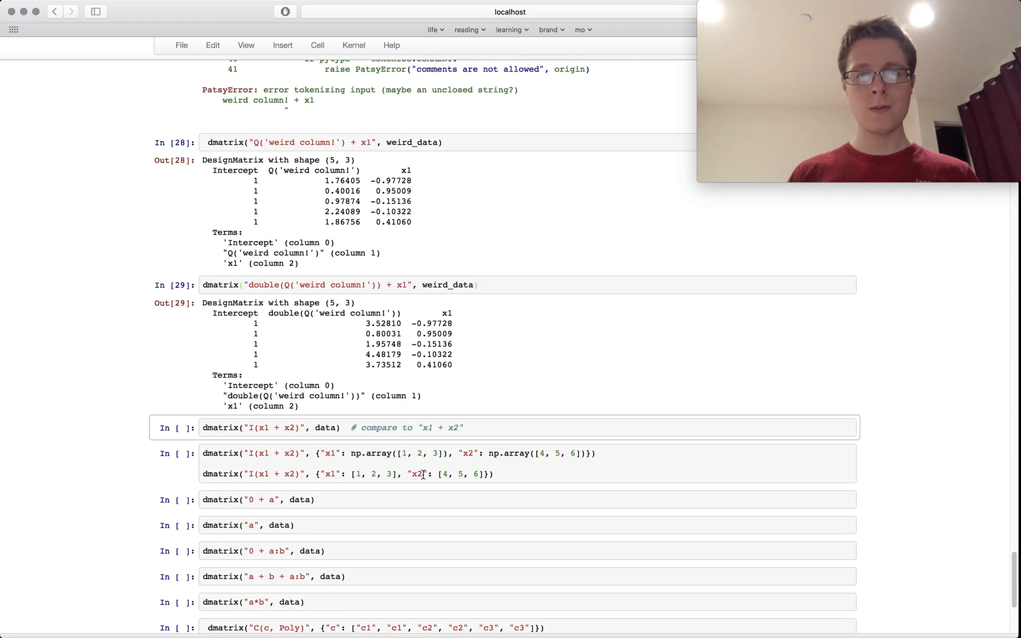
Review the earlier x1 formula in In [28] before moving to the I(x1 + x2) cell.
click(280, 428)
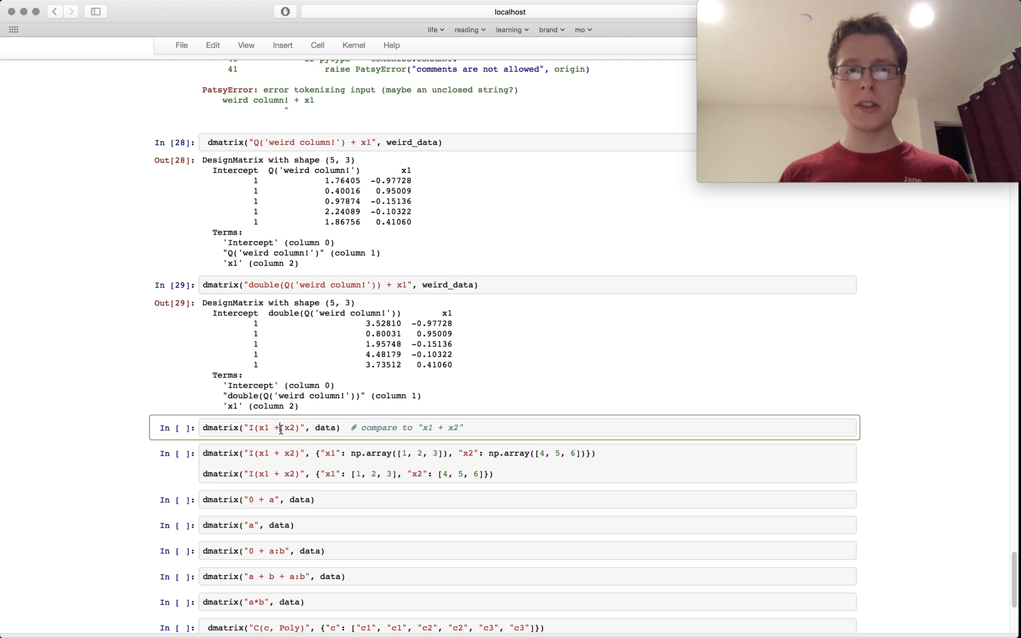
mouse_move(302, 215)
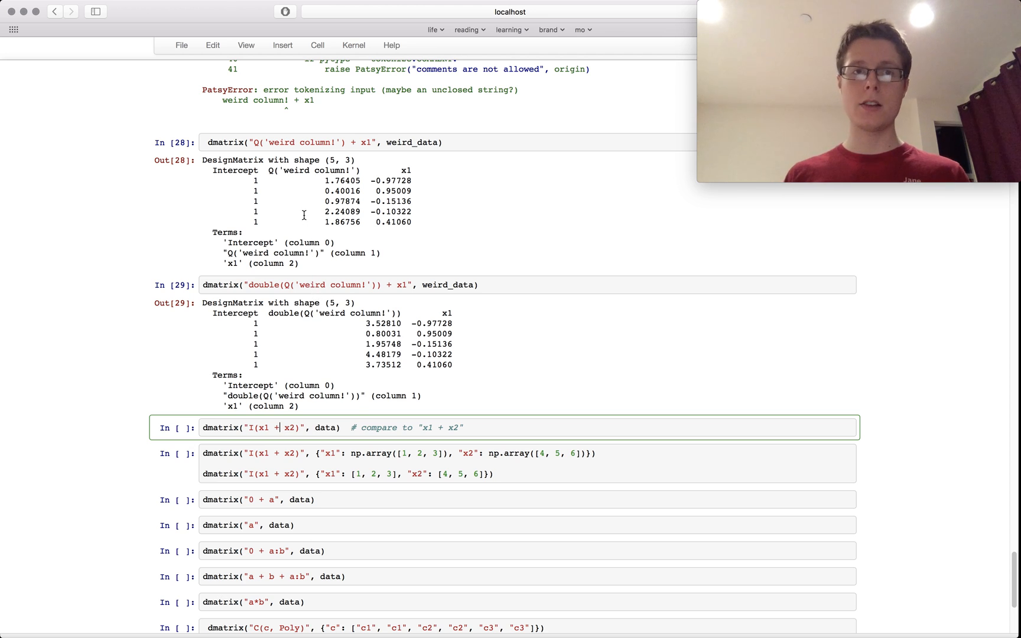
click(359, 142)
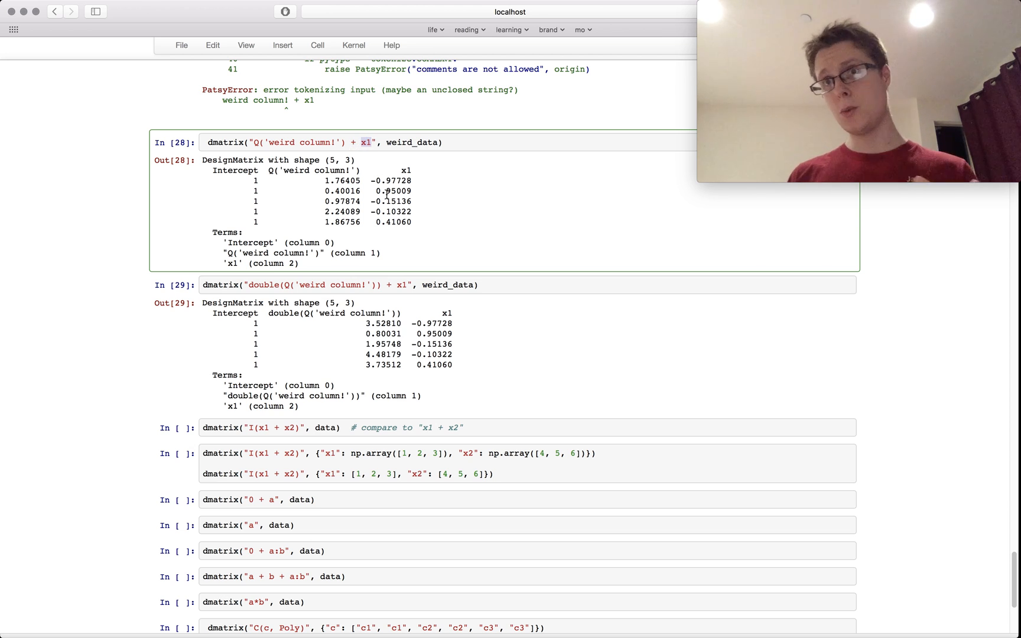
scroll(up, 3)
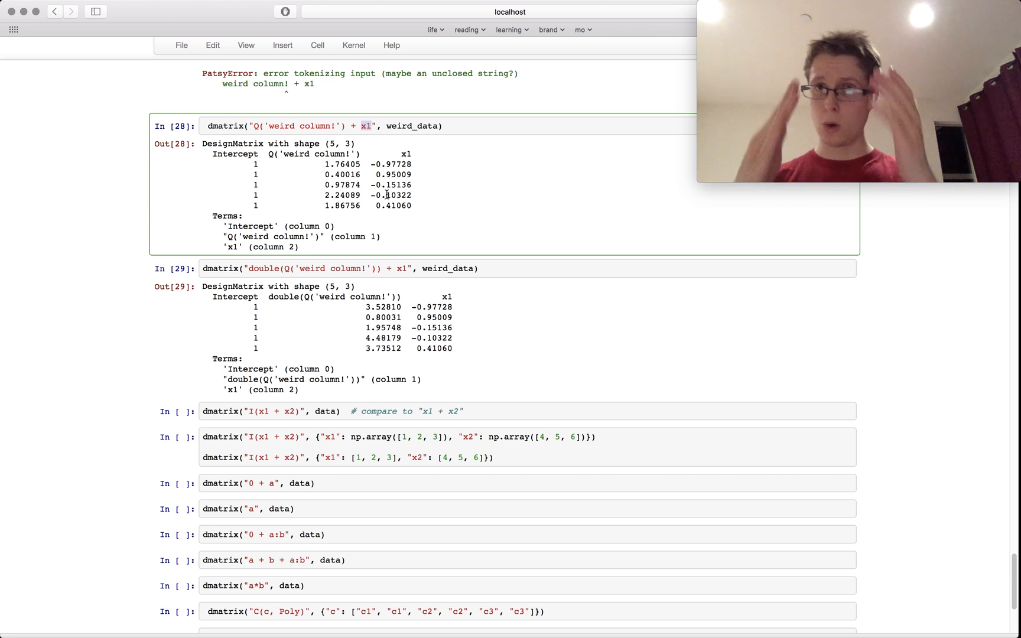
mouse_move(441, 404)
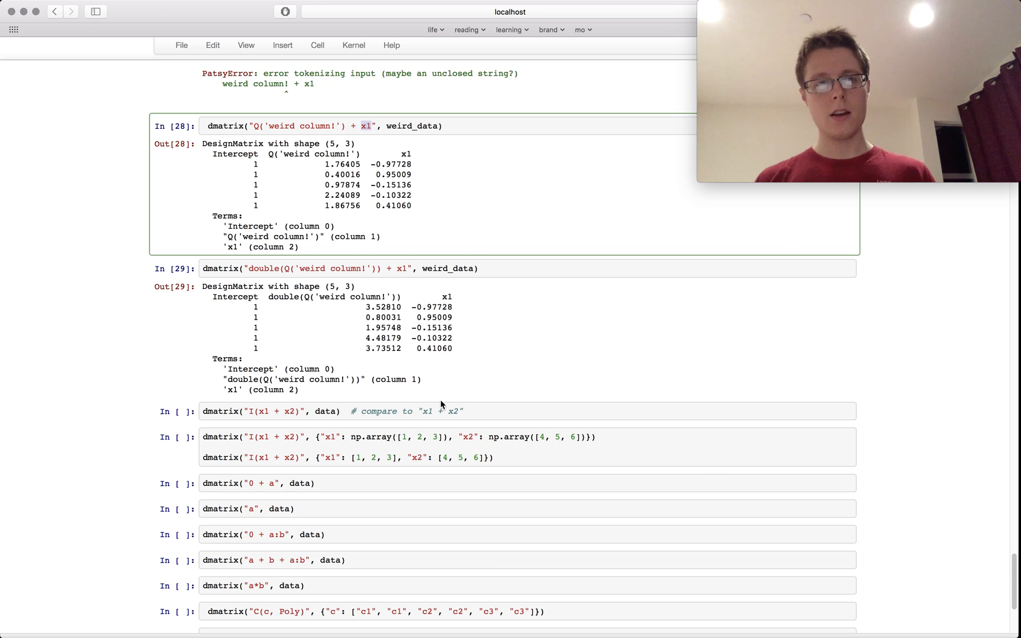
Run the I(x1 + x2) cell, producing an 8-by-2 matrix with Intercept and I(x1 + x2) columns.
click(472, 411)
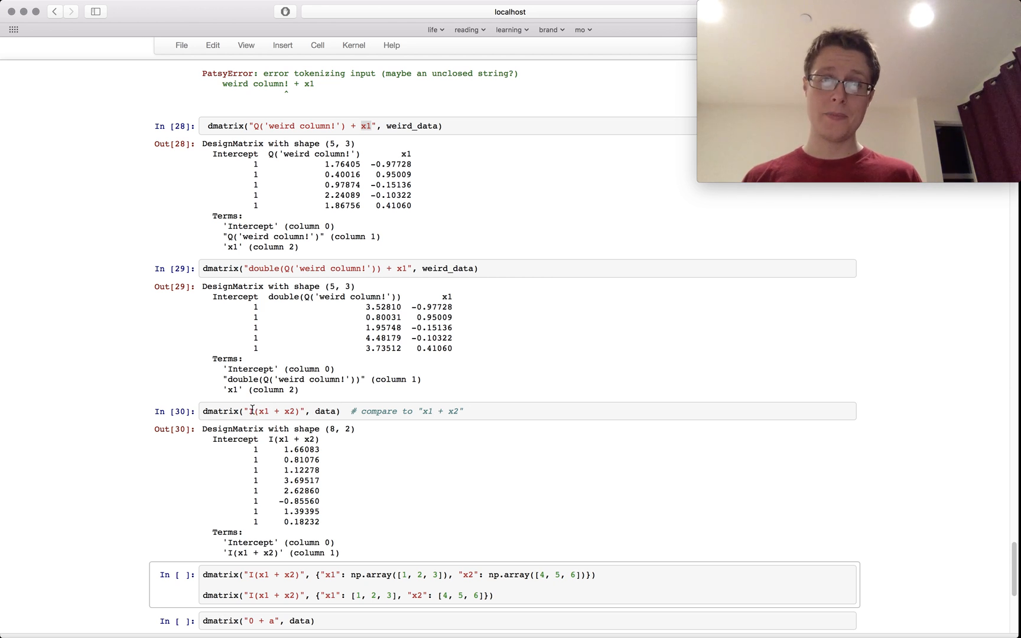
click(261, 410)
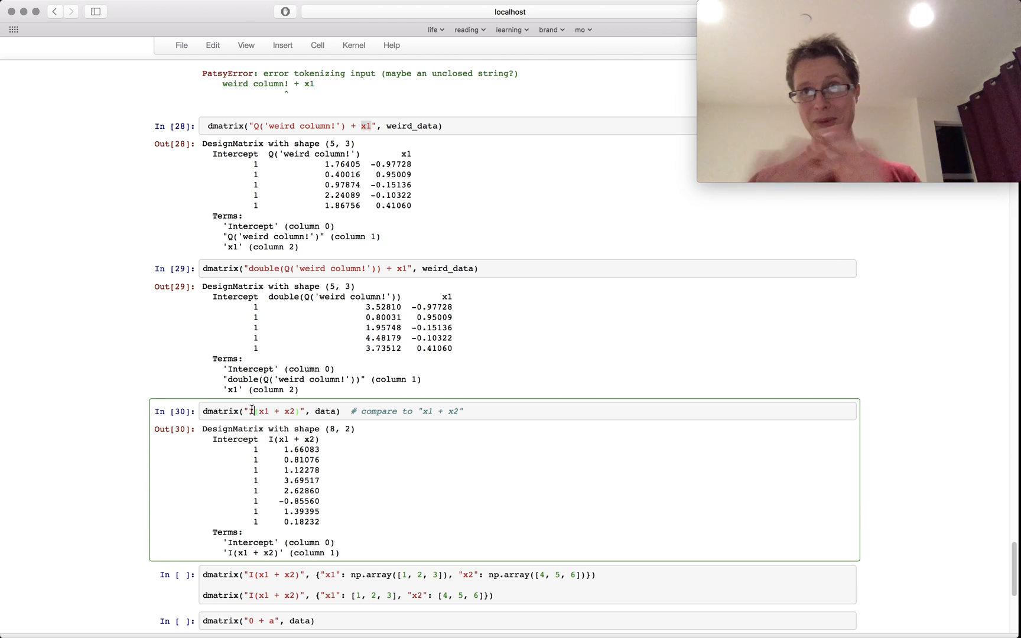
scroll(down, 3)
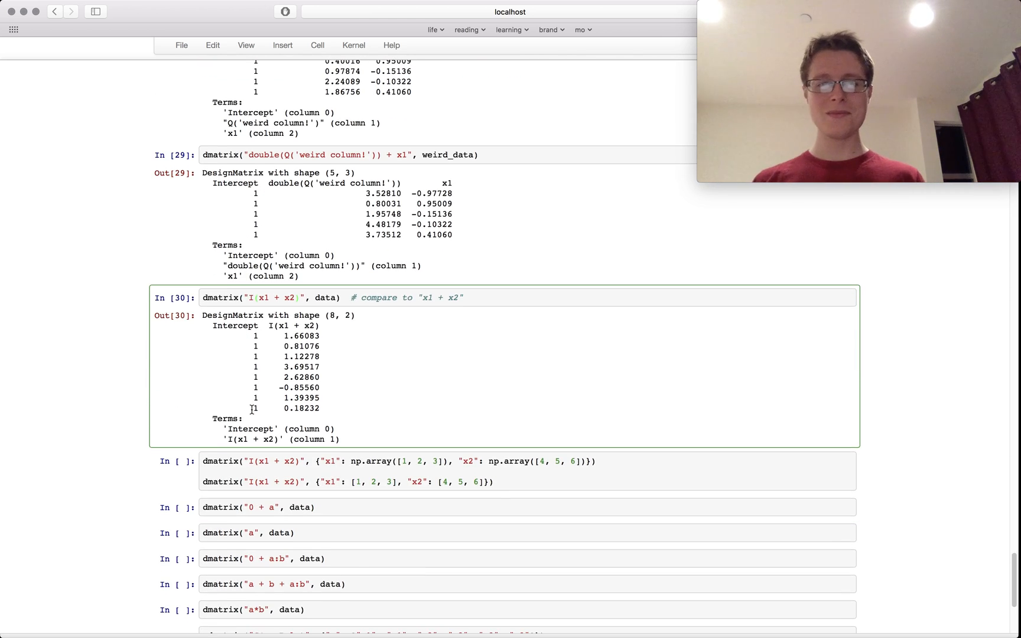
Run the dictionary-input I(x1 + x2) cell, giving a 3-row (5, 7, 9) and a 6-row matrix.
click(502, 482)
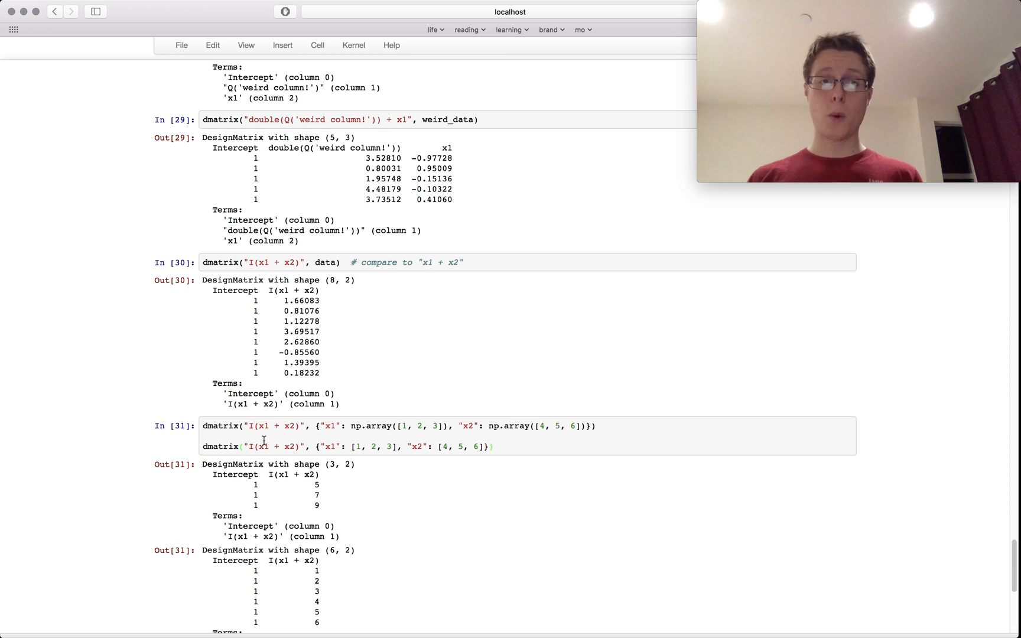
mouse_move(449, 479)
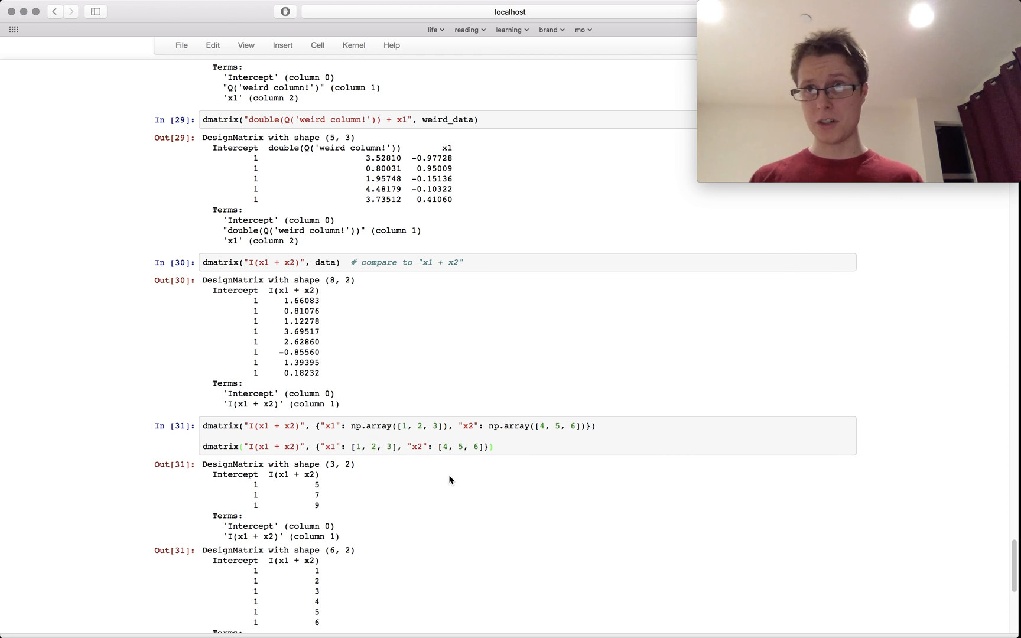
scroll(down, 3)
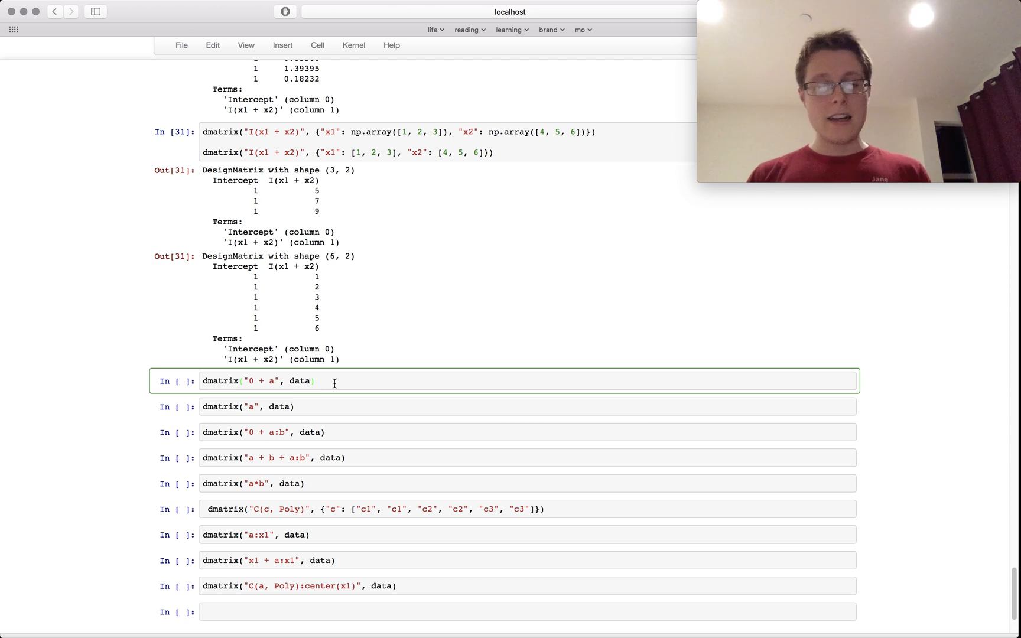
Run '0 + a' giving a[a1], a[a2] without intercept, then 'a' giving Intercept plus a[T.a2].
key(shift+Return)
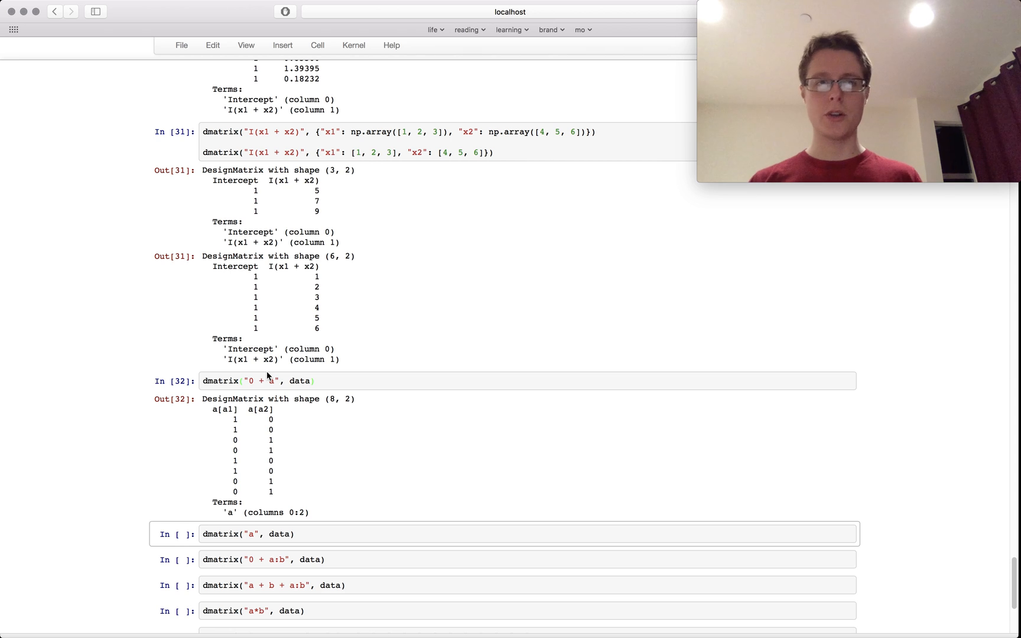
click(254, 381)
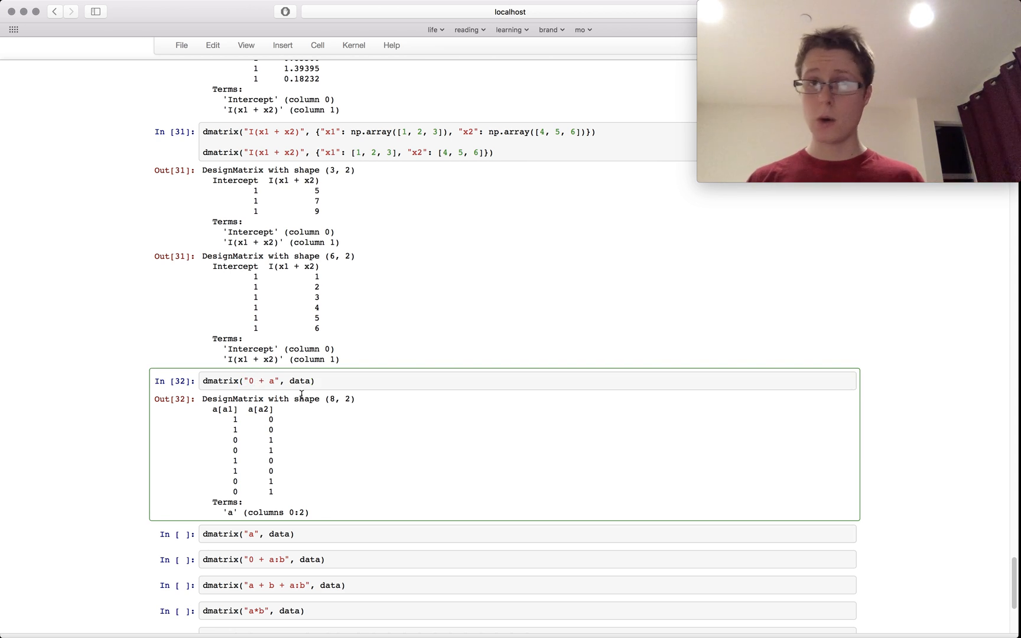
scroll(down, 3)
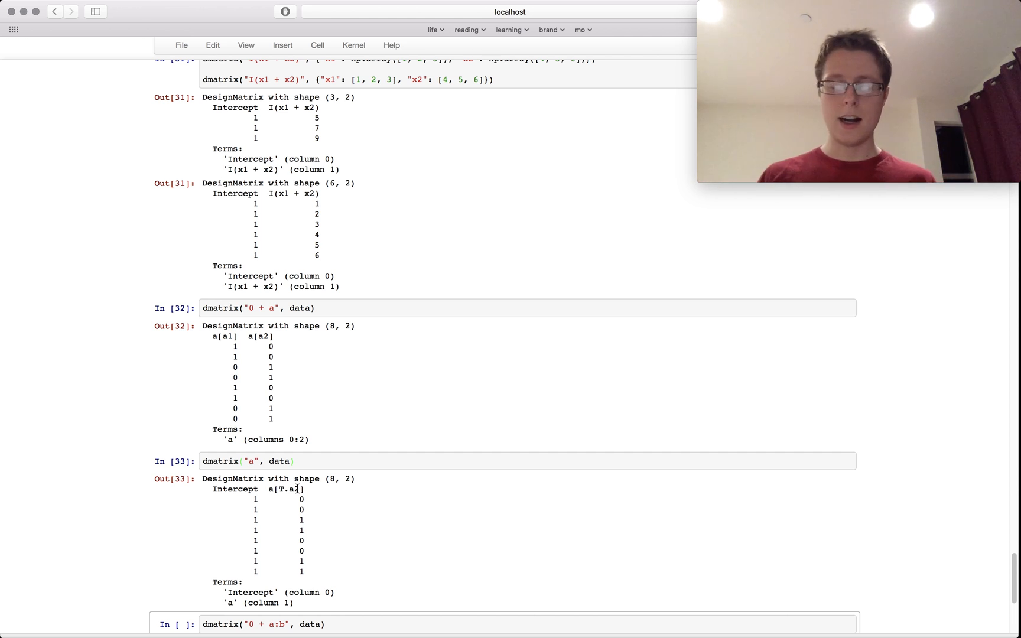
Run the '0 + a:b' and 'a + b + a:b' cells, each producing an 8-by-4 interaction matrix.
scroll(down, 3)
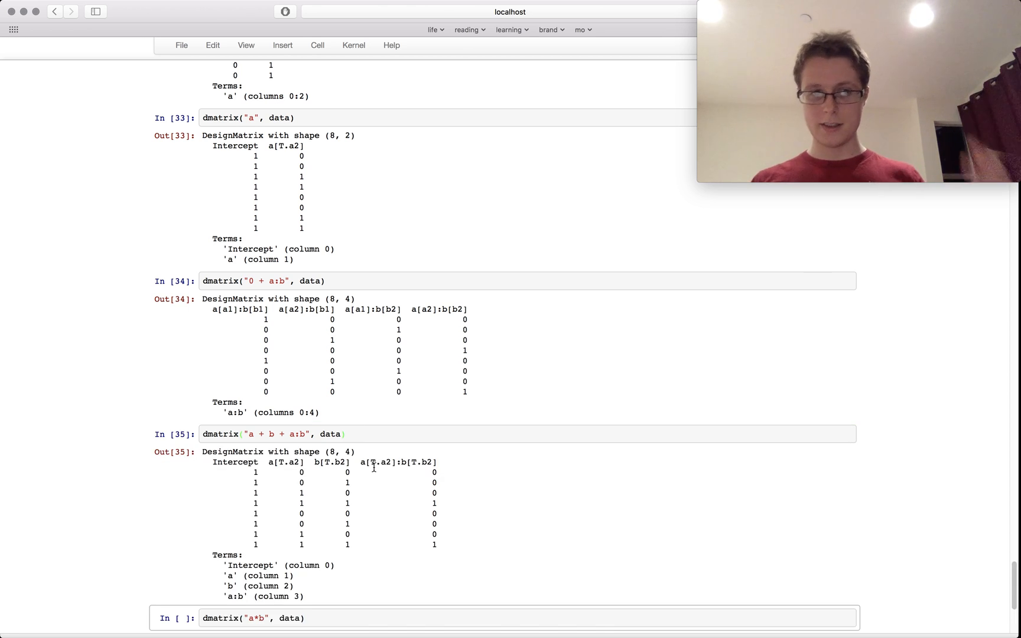
scroll(down, 3)
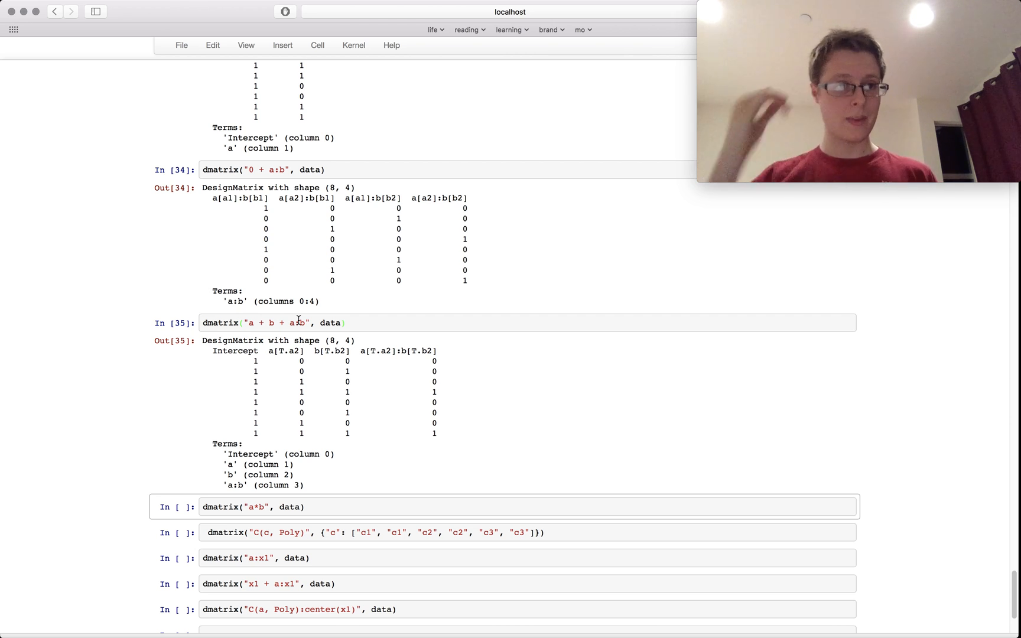
Run 'a*b' matching a + b + a:b, and C(c, Poly) giving Linear and Quadratic columns.
scroll(down, 3)
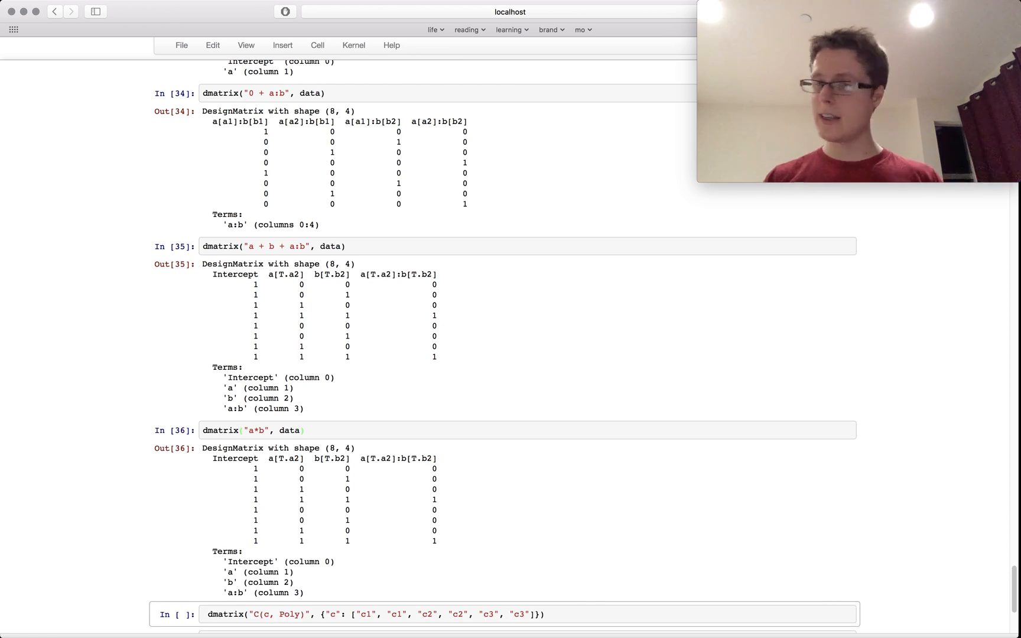
scroll(down, 3)
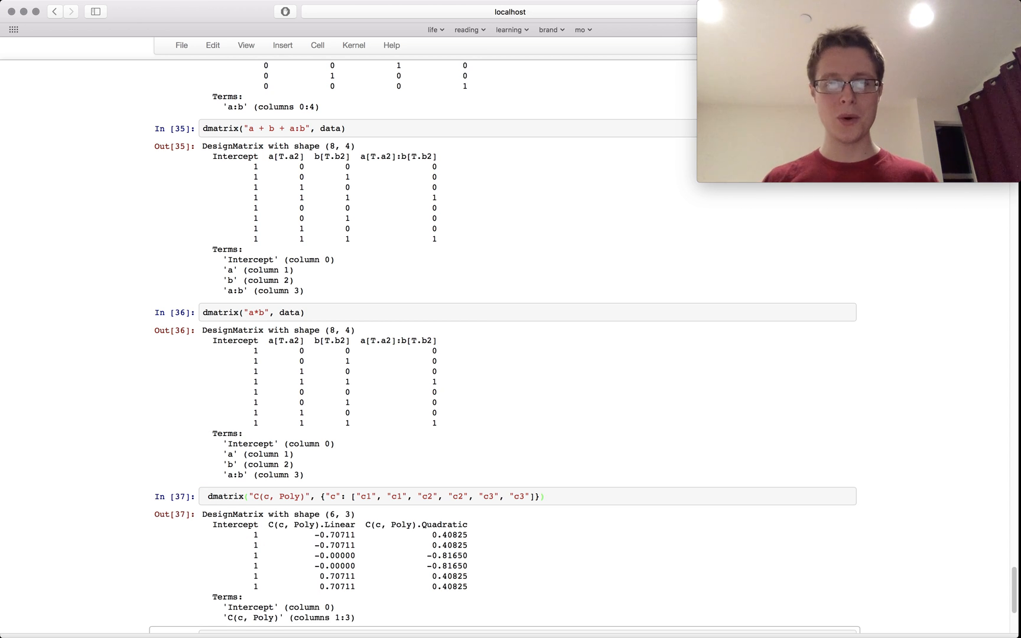
scroll(down, 3)
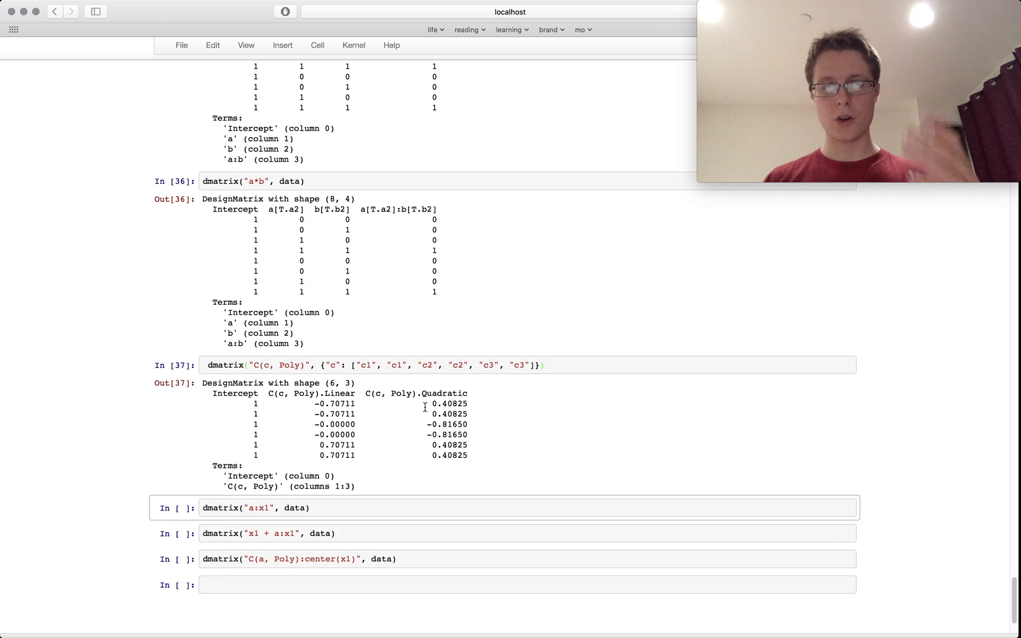
Run the a:x1, x1 + a:x1 and C(a, Poly):center(x1) cells, each giving an 8-by-3 matrix.
click(371, 508)
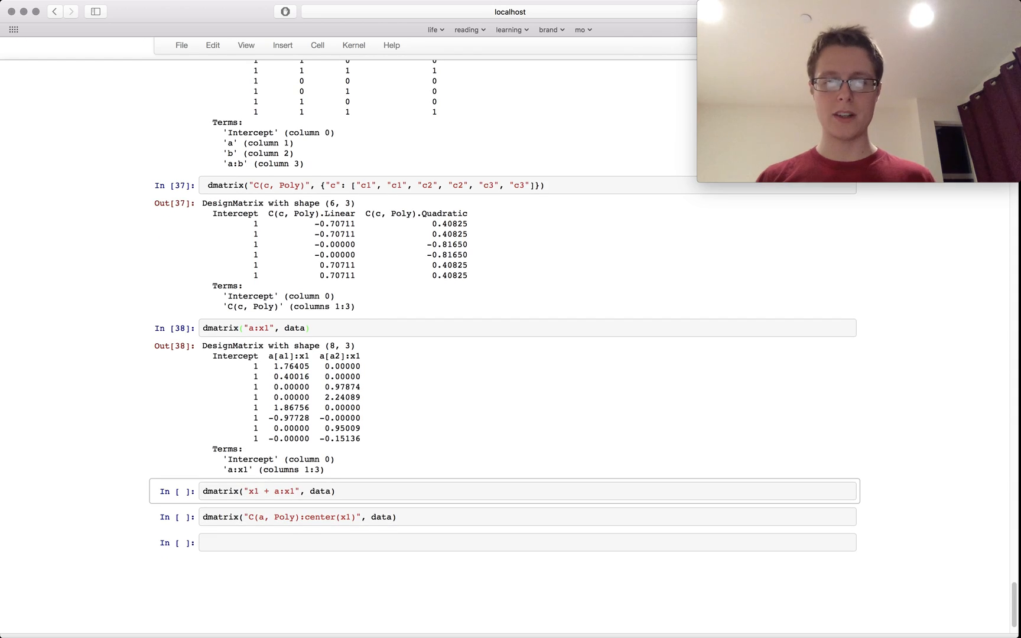
click(347, 490)
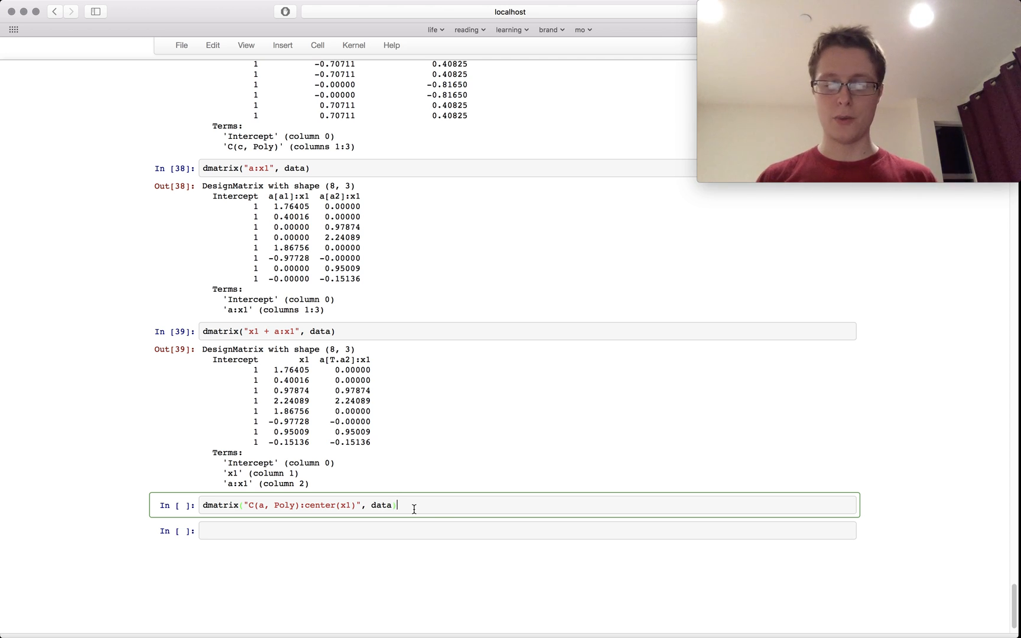
mouse_move(311, 504)
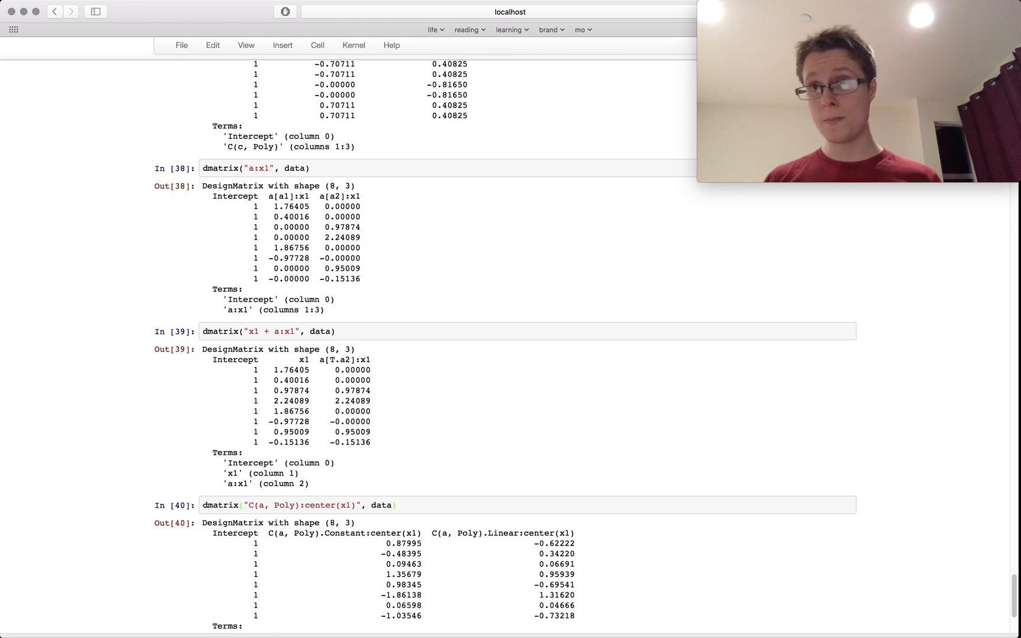
scroll(down, 3)
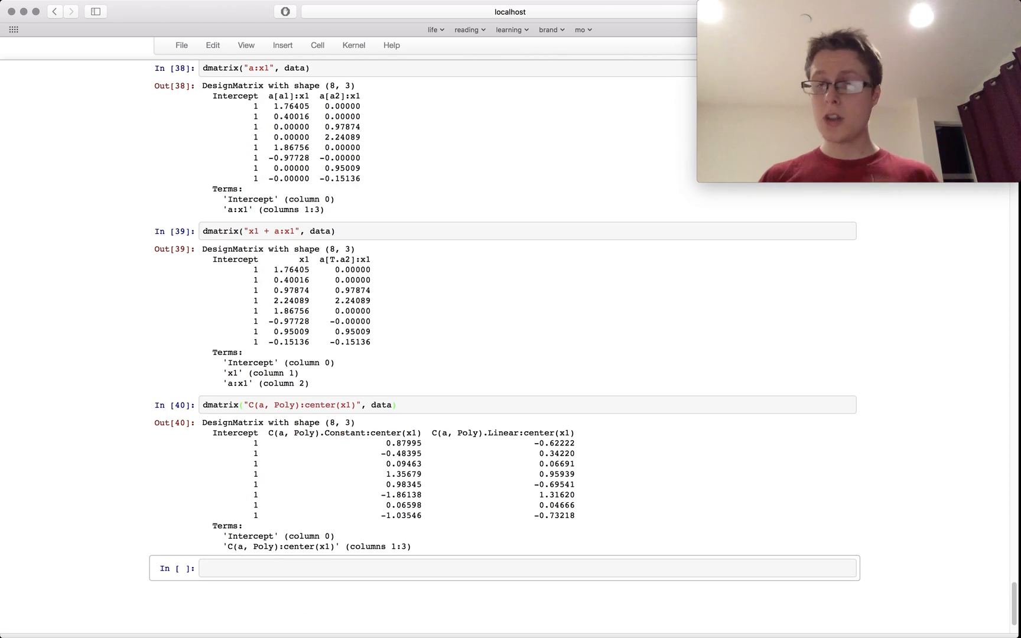